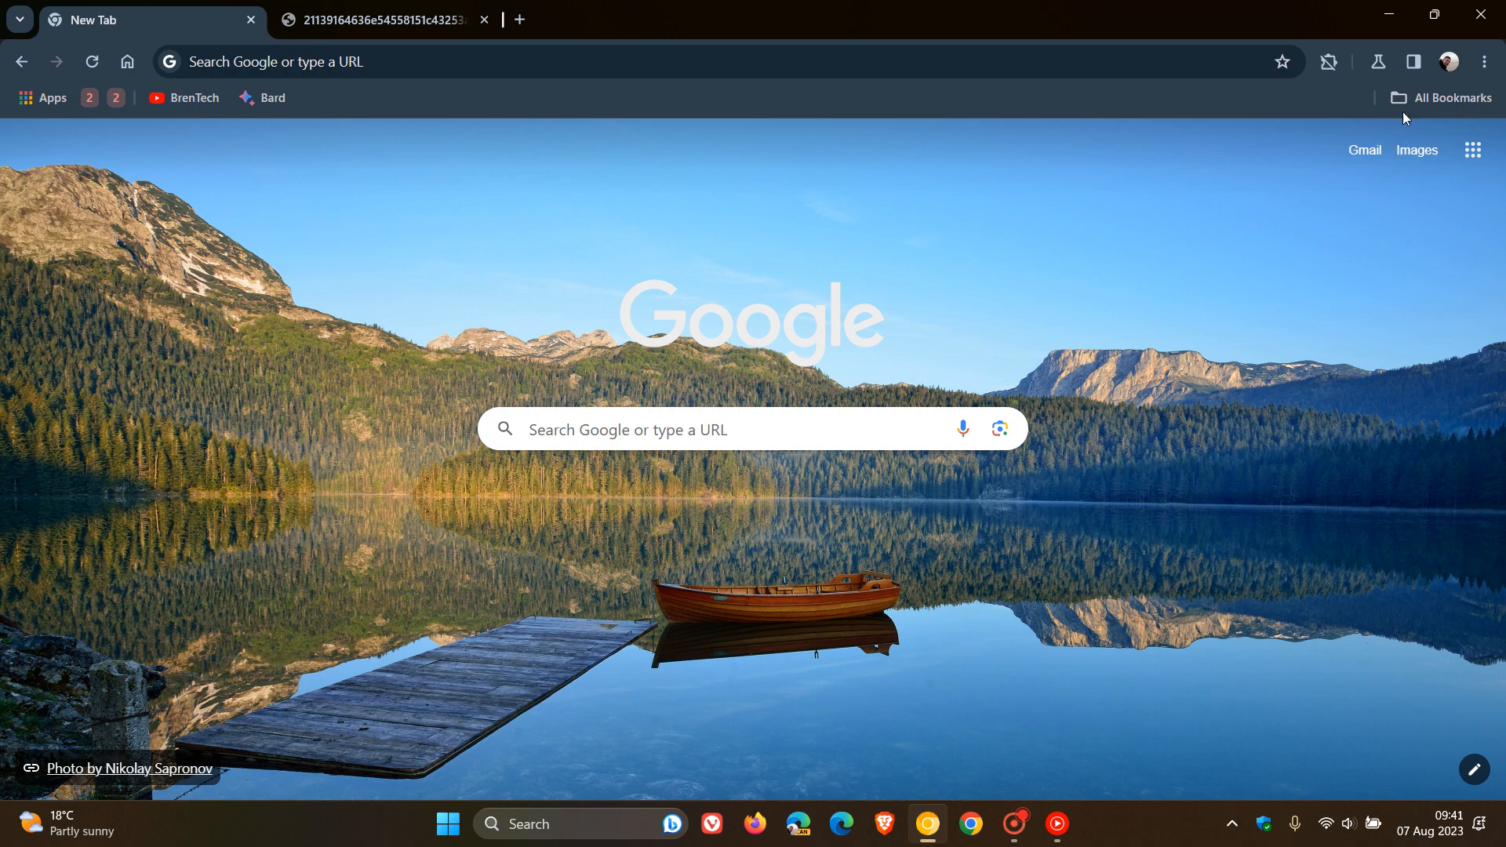
- Show the Reading mode side panel beside the New Tab page and drag its left edge to widen it
click(1412, 62)
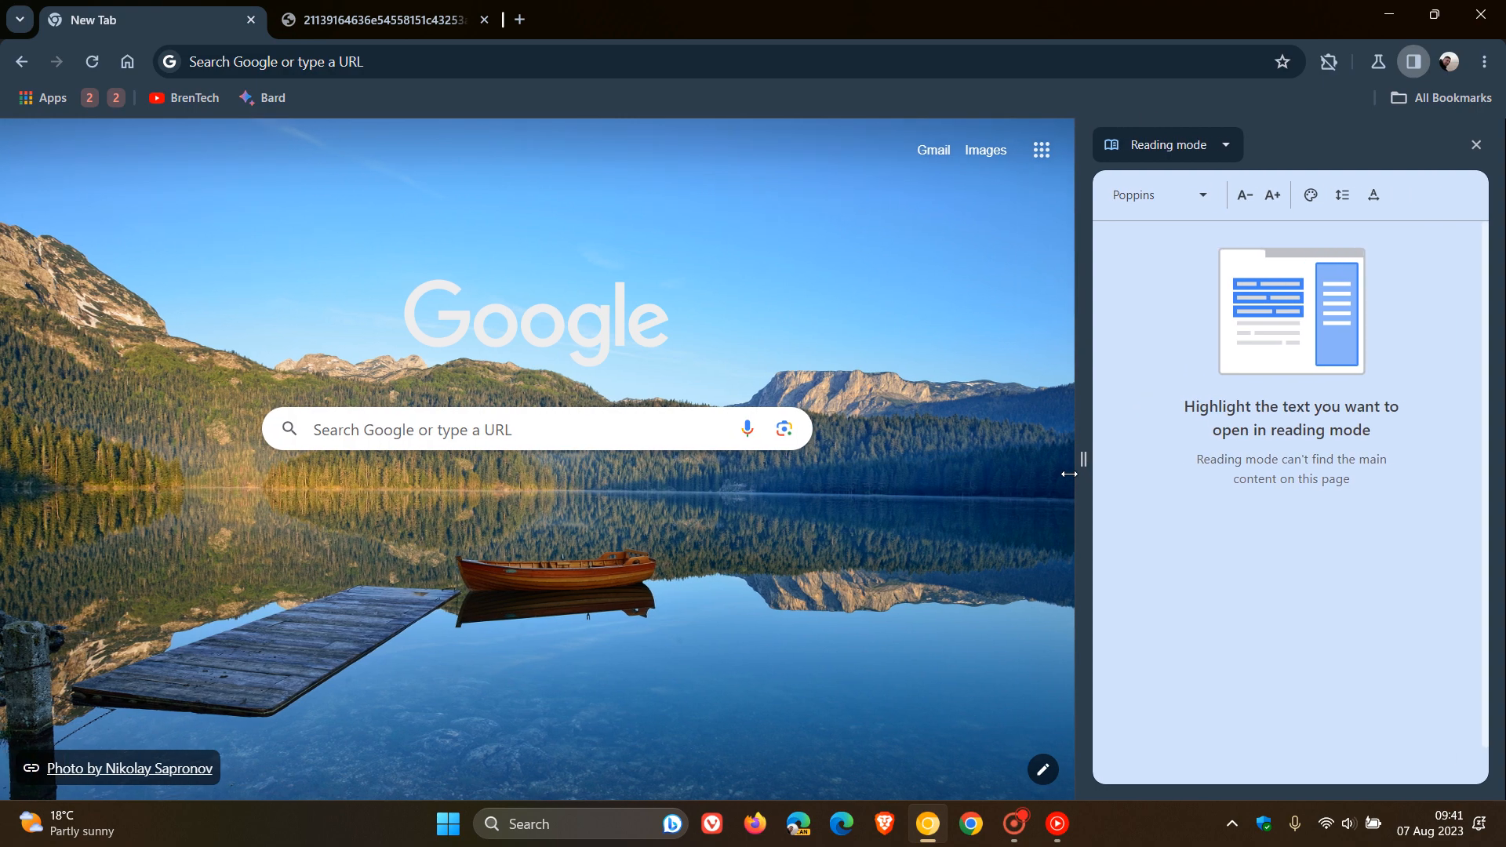
drag(1084, 472, 979, 473)
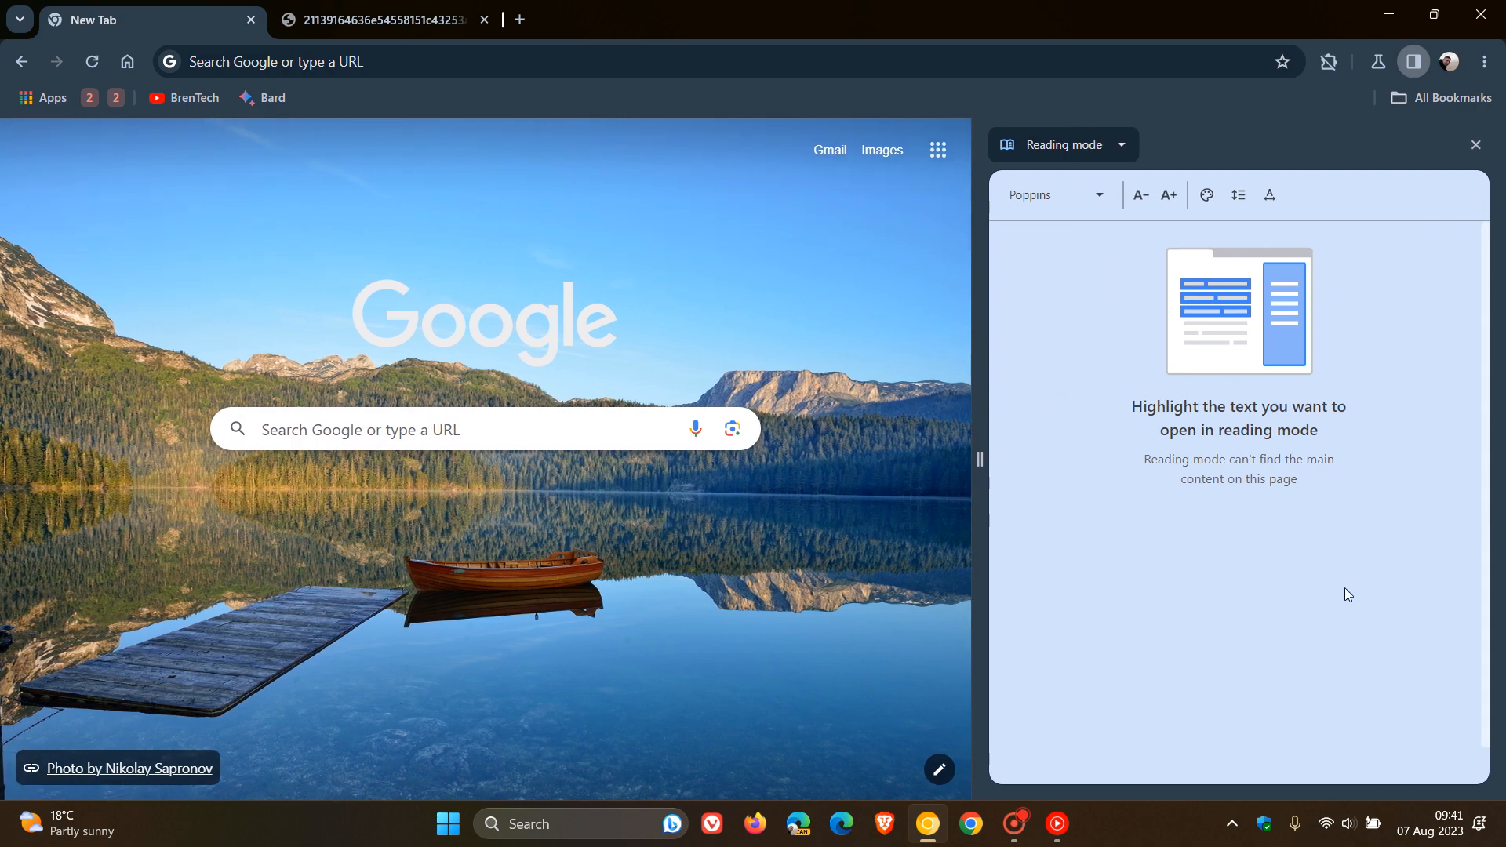
mouse_move(1332, 583)
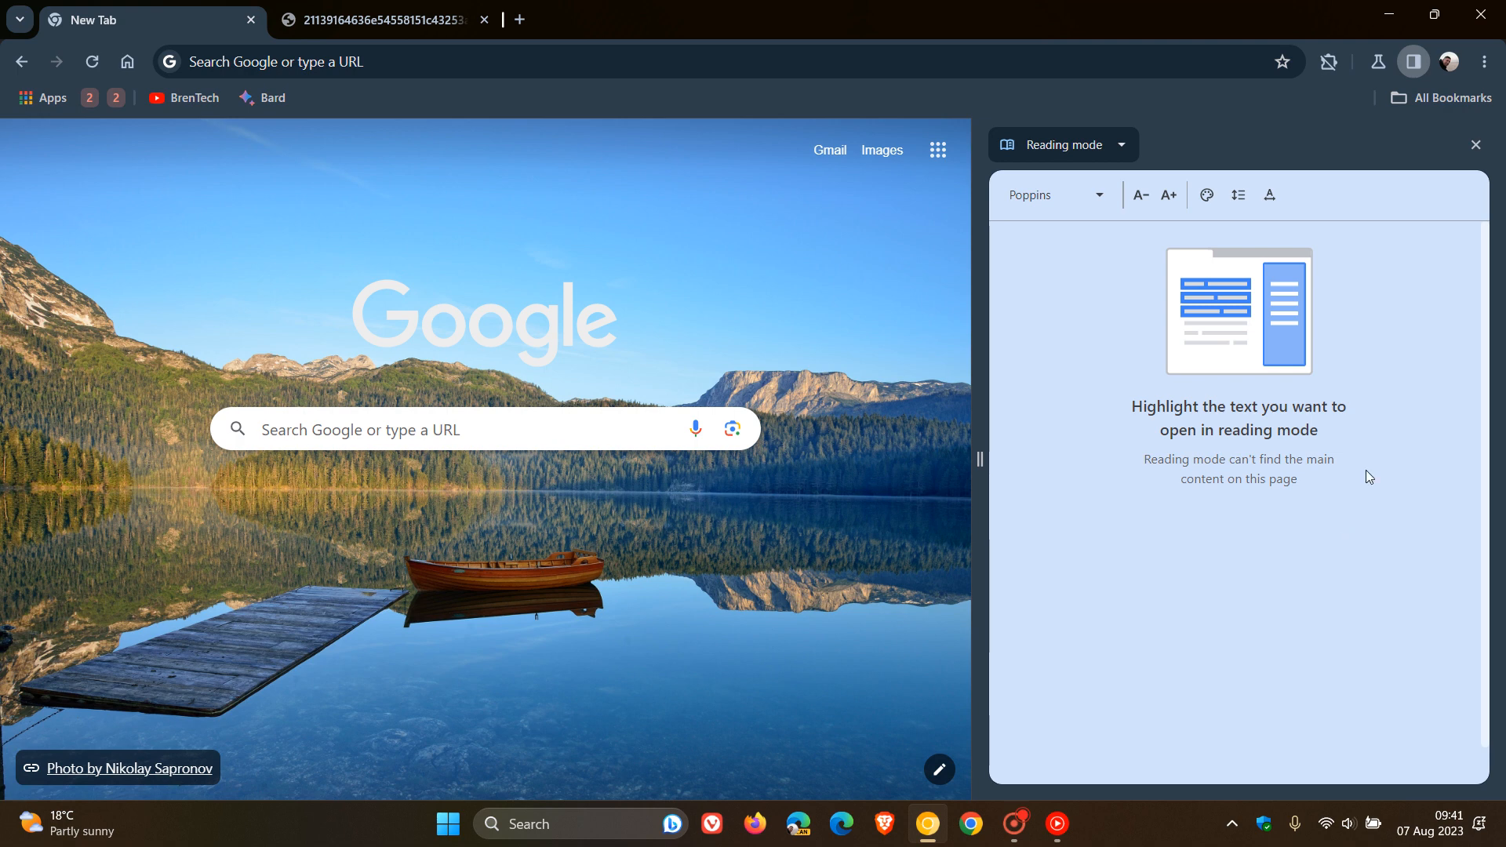
mouse_move(452, 220)
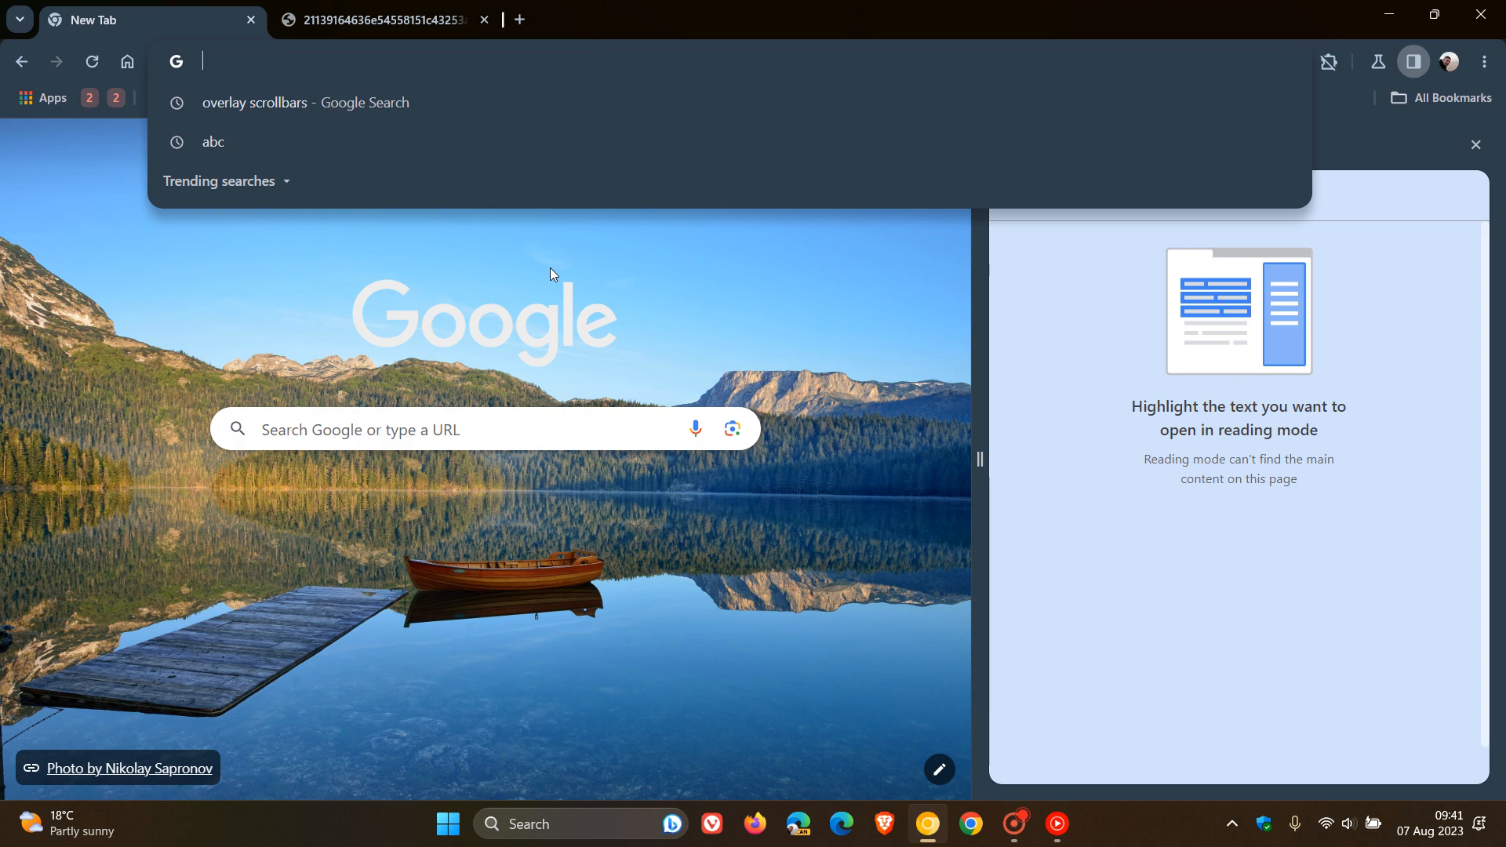
text(cf)
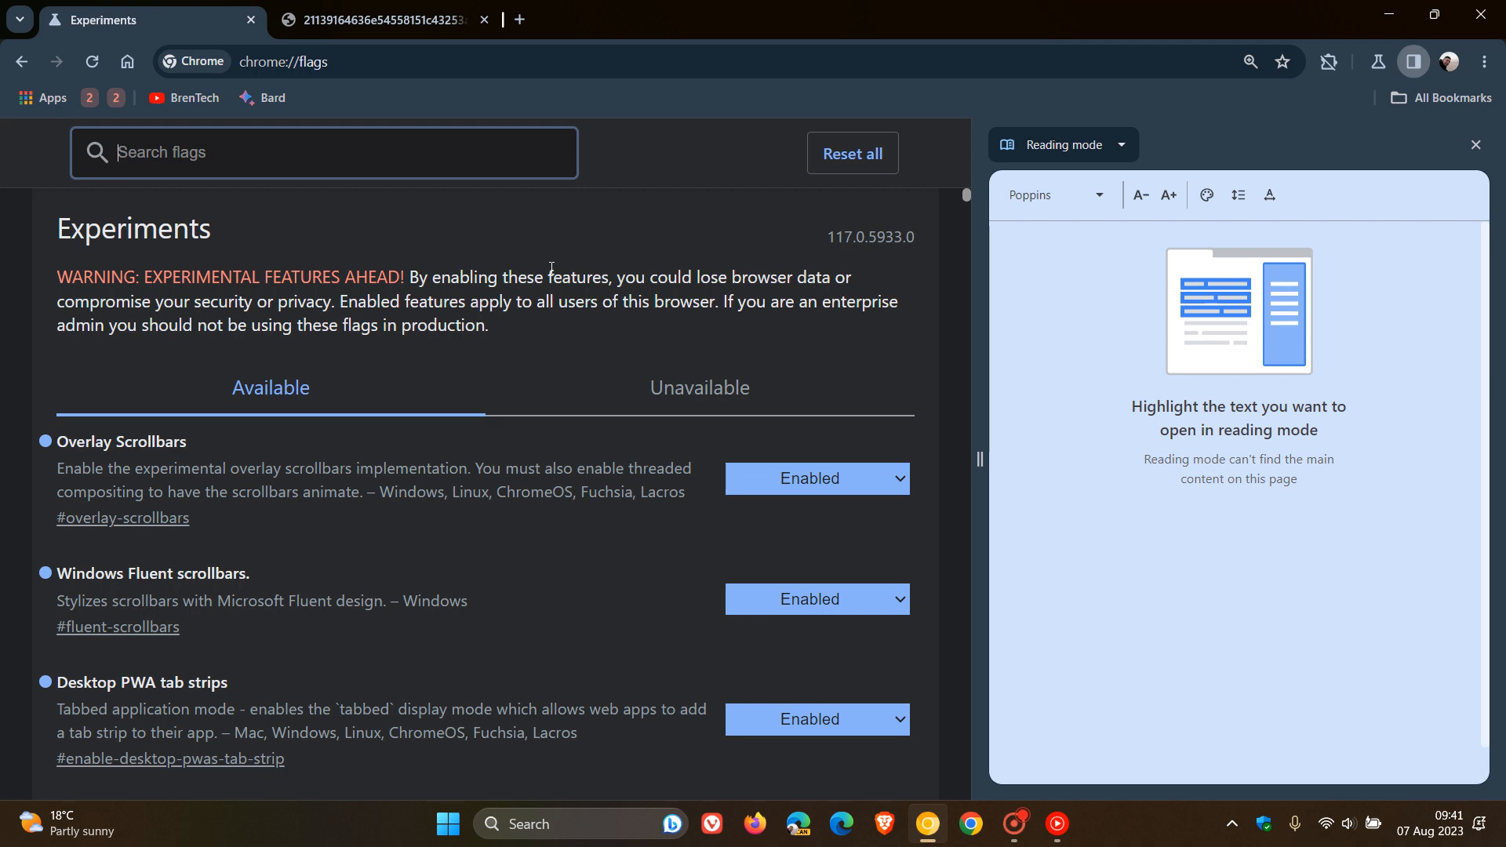
text(readin)
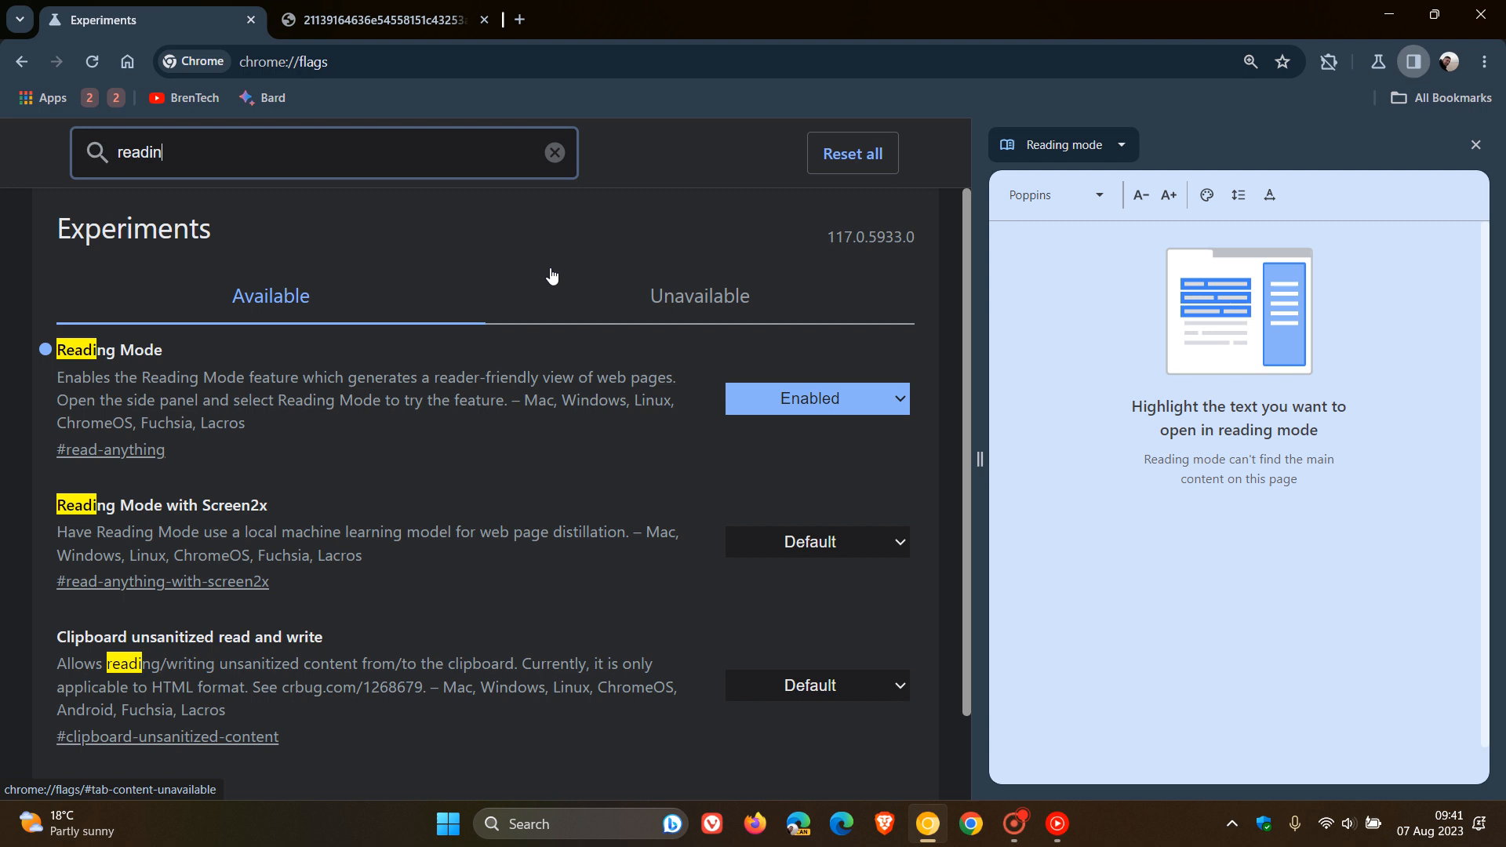
text(g)
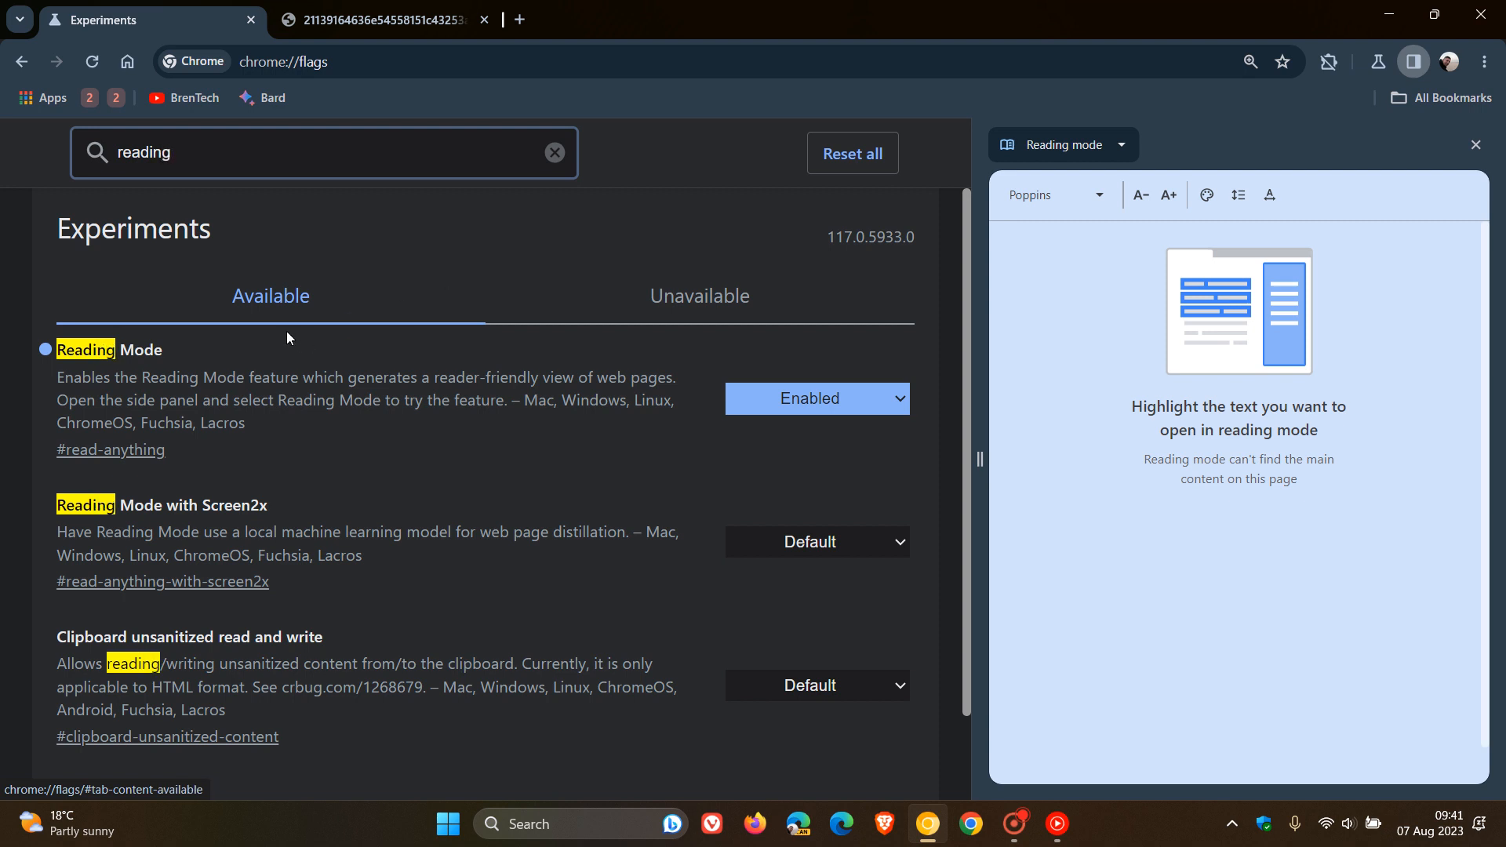
mouse_move(363, 442)
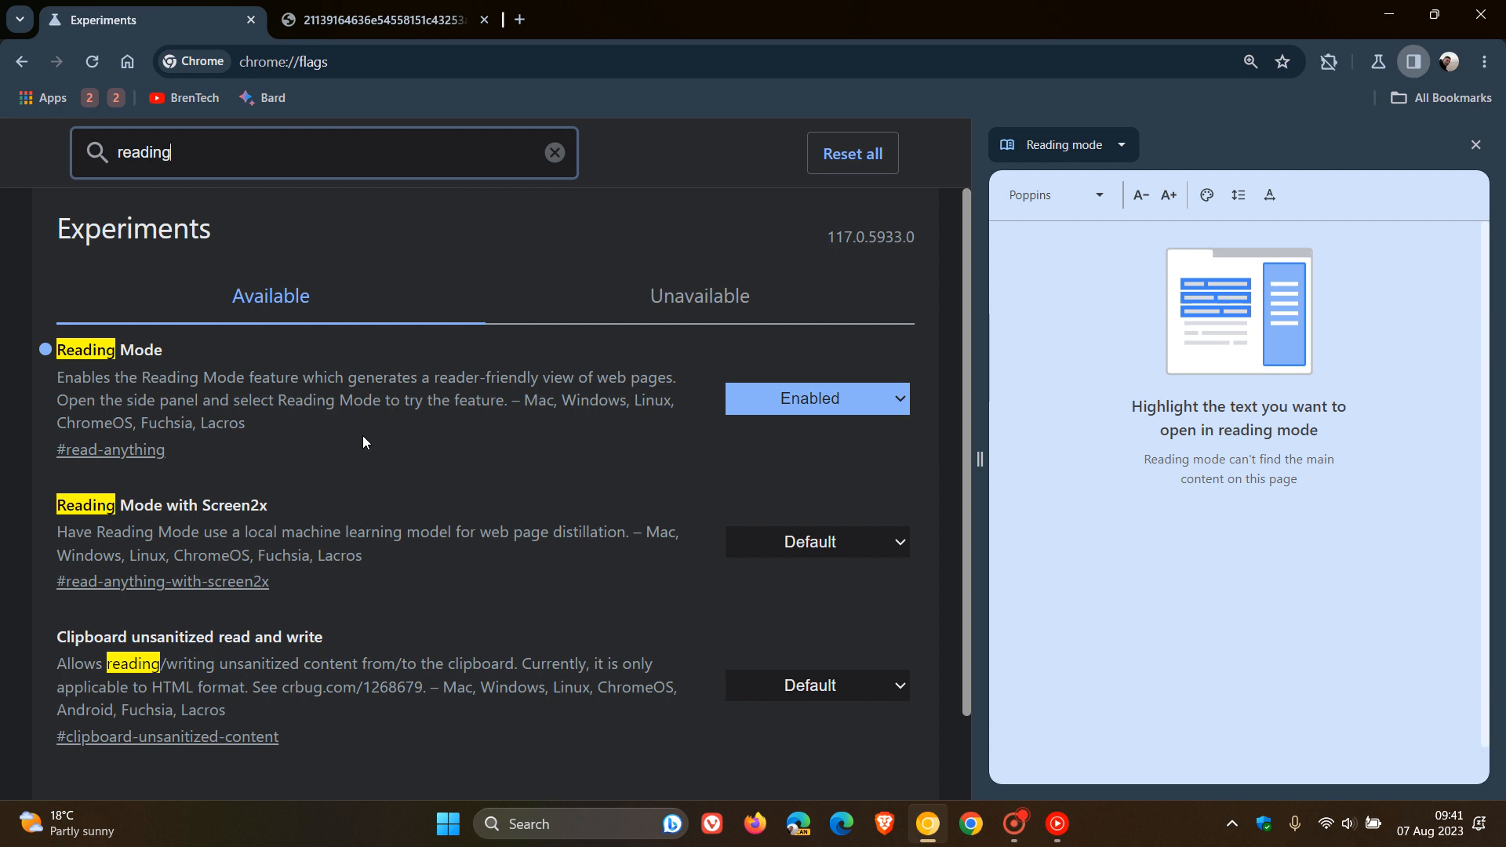
mouse_move(426, 441)
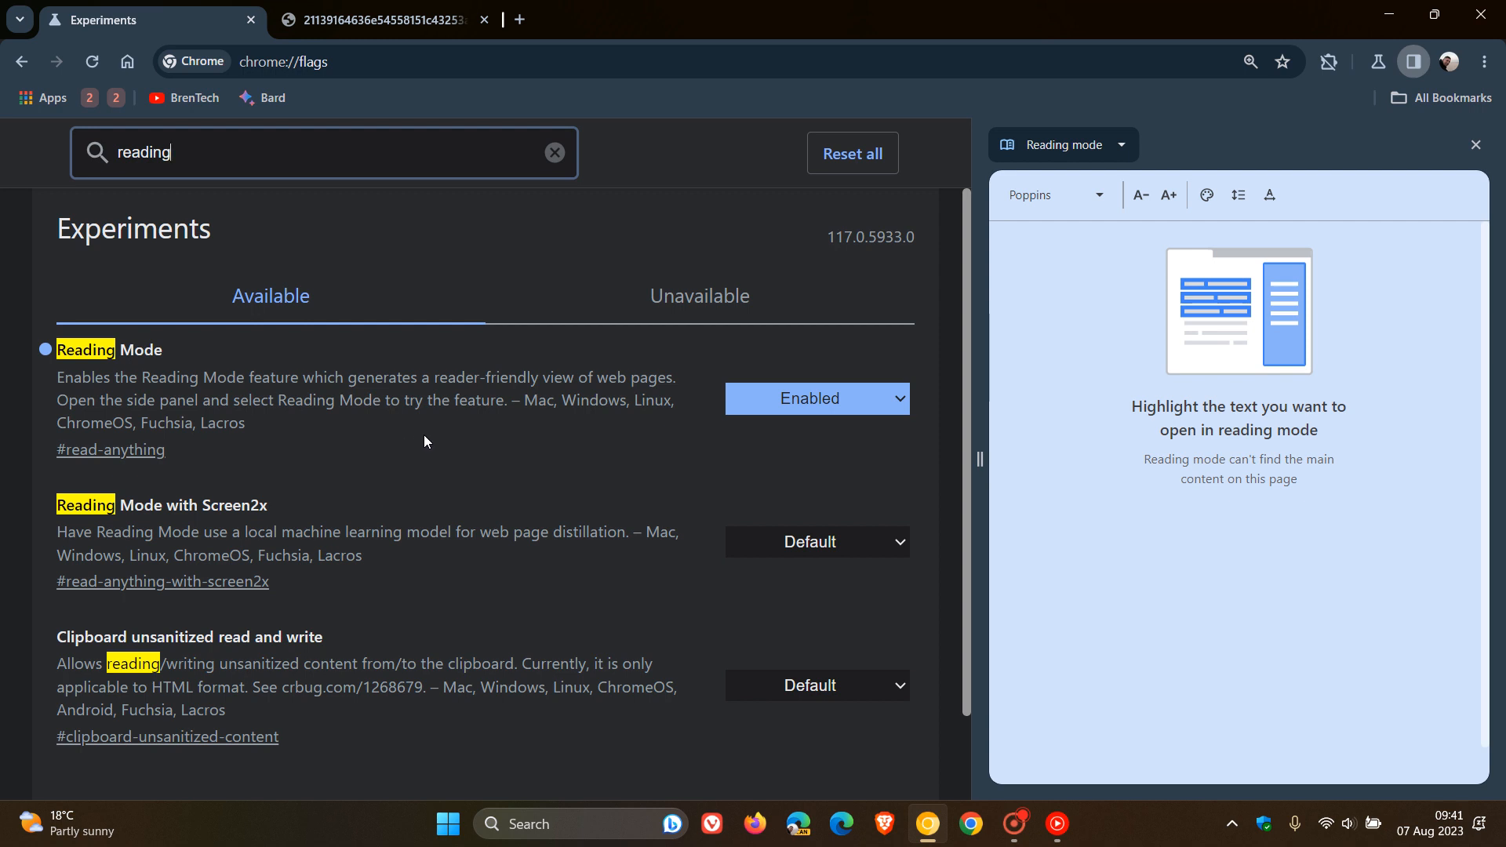
mouse_move(420, 426)
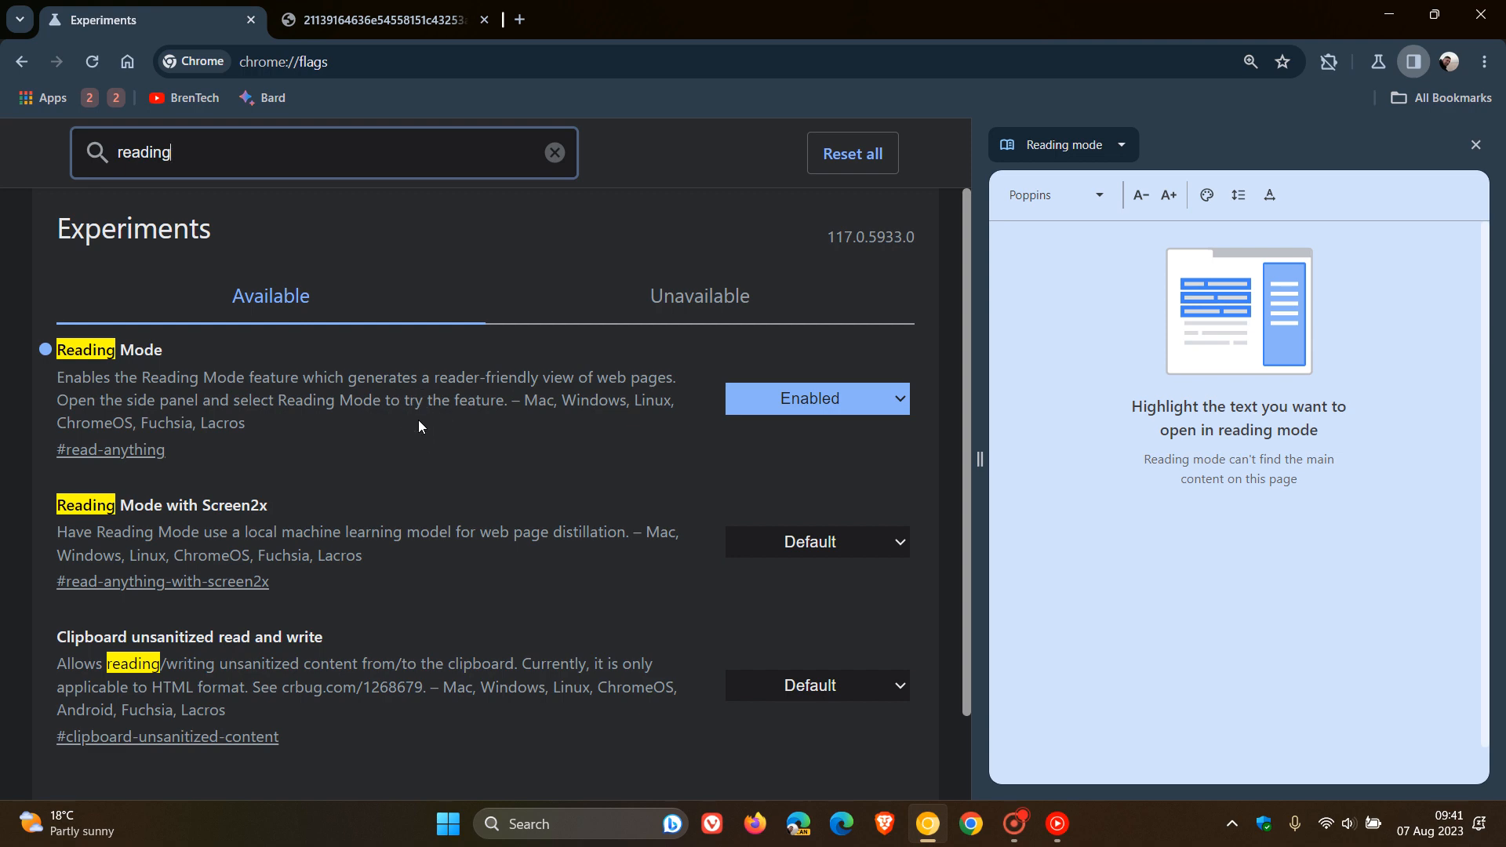
mouse_move(218, 118)
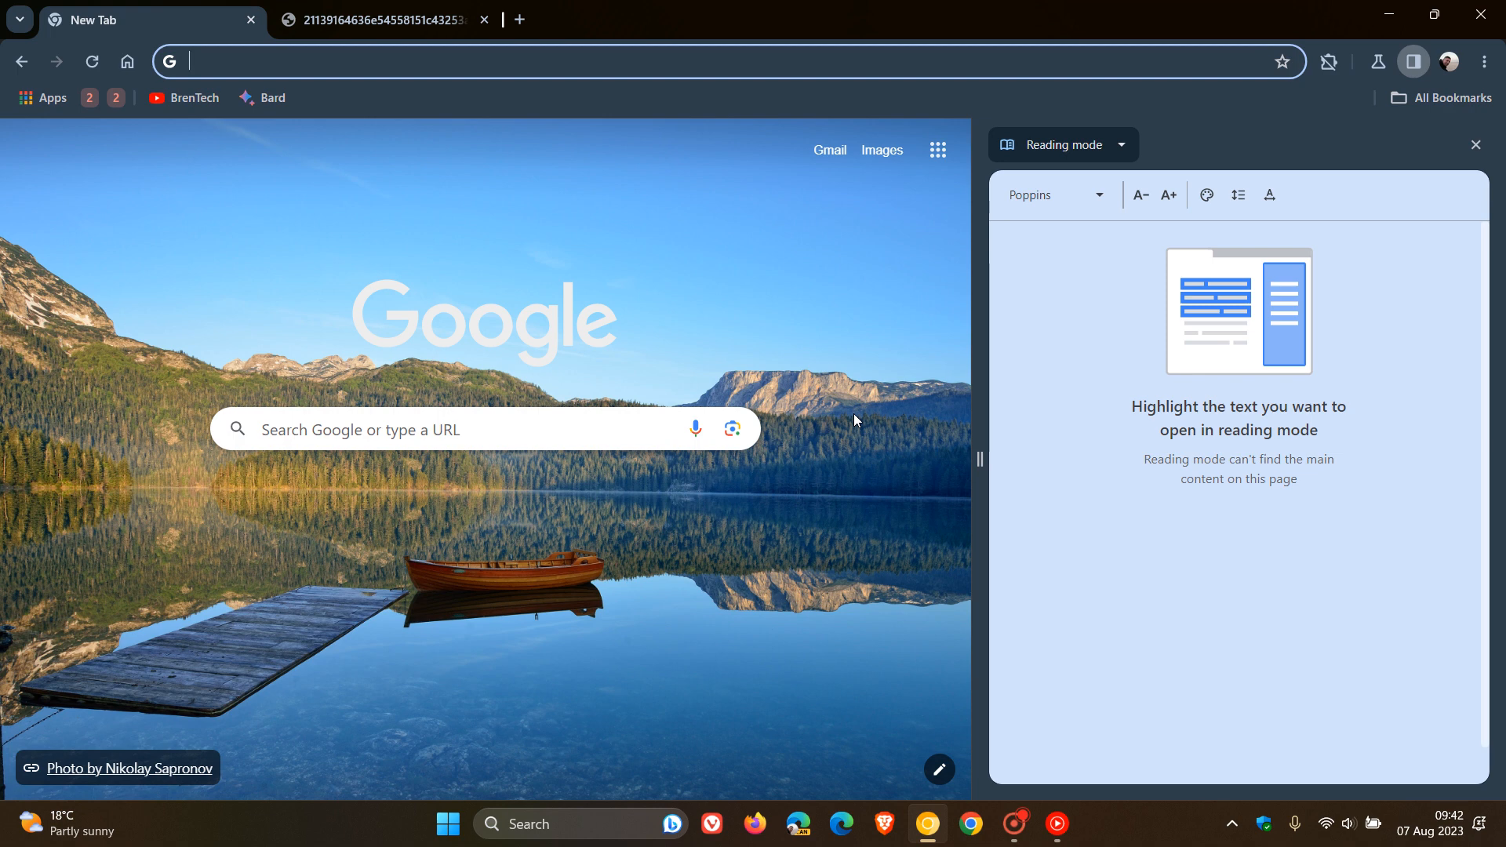
mouse_move(1414, 249)
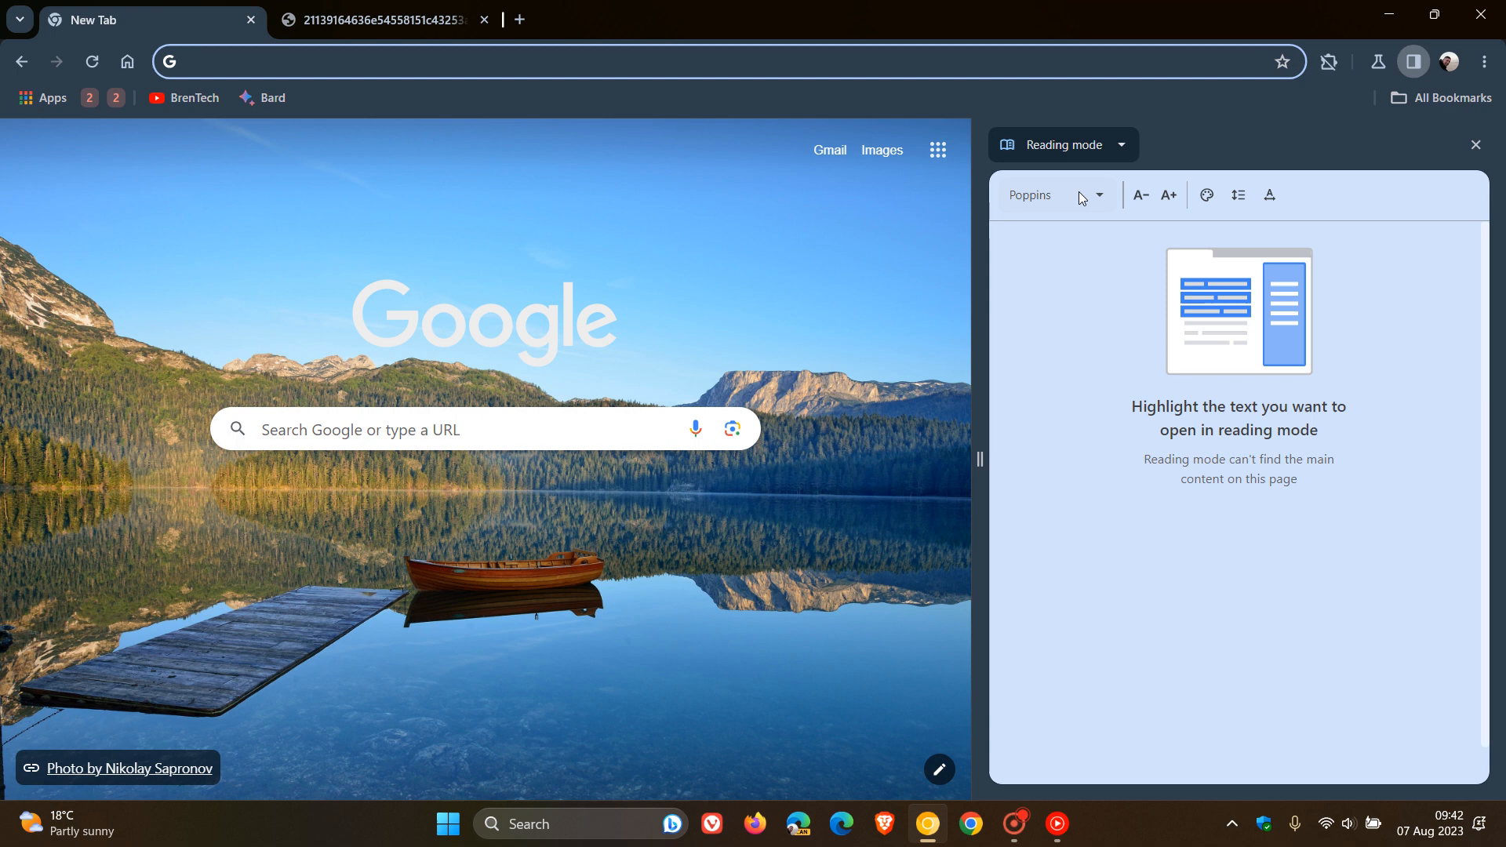
mouse_move(1145, 211)
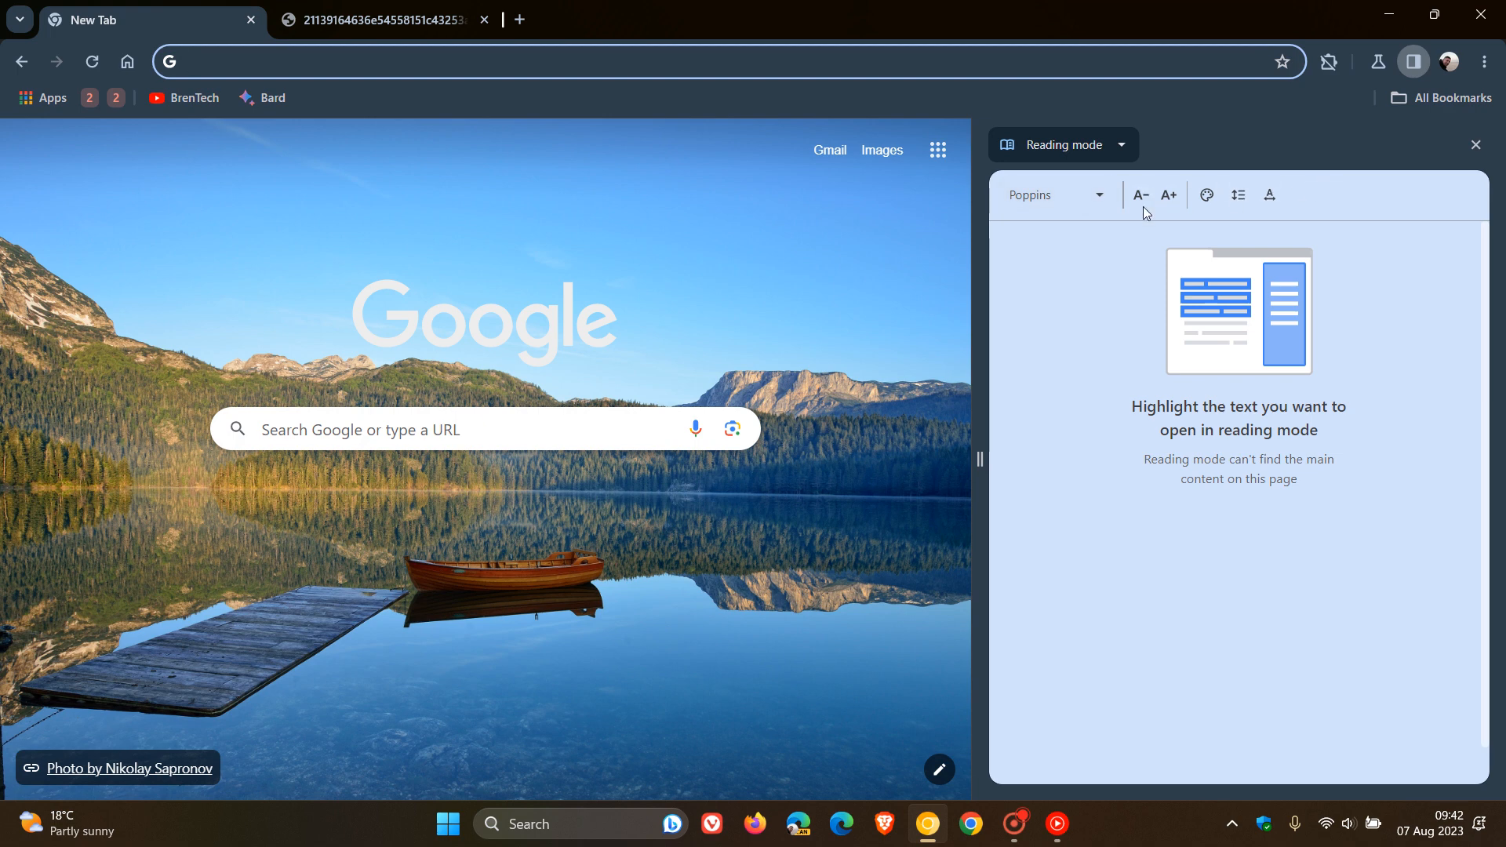
click(1054, 194)
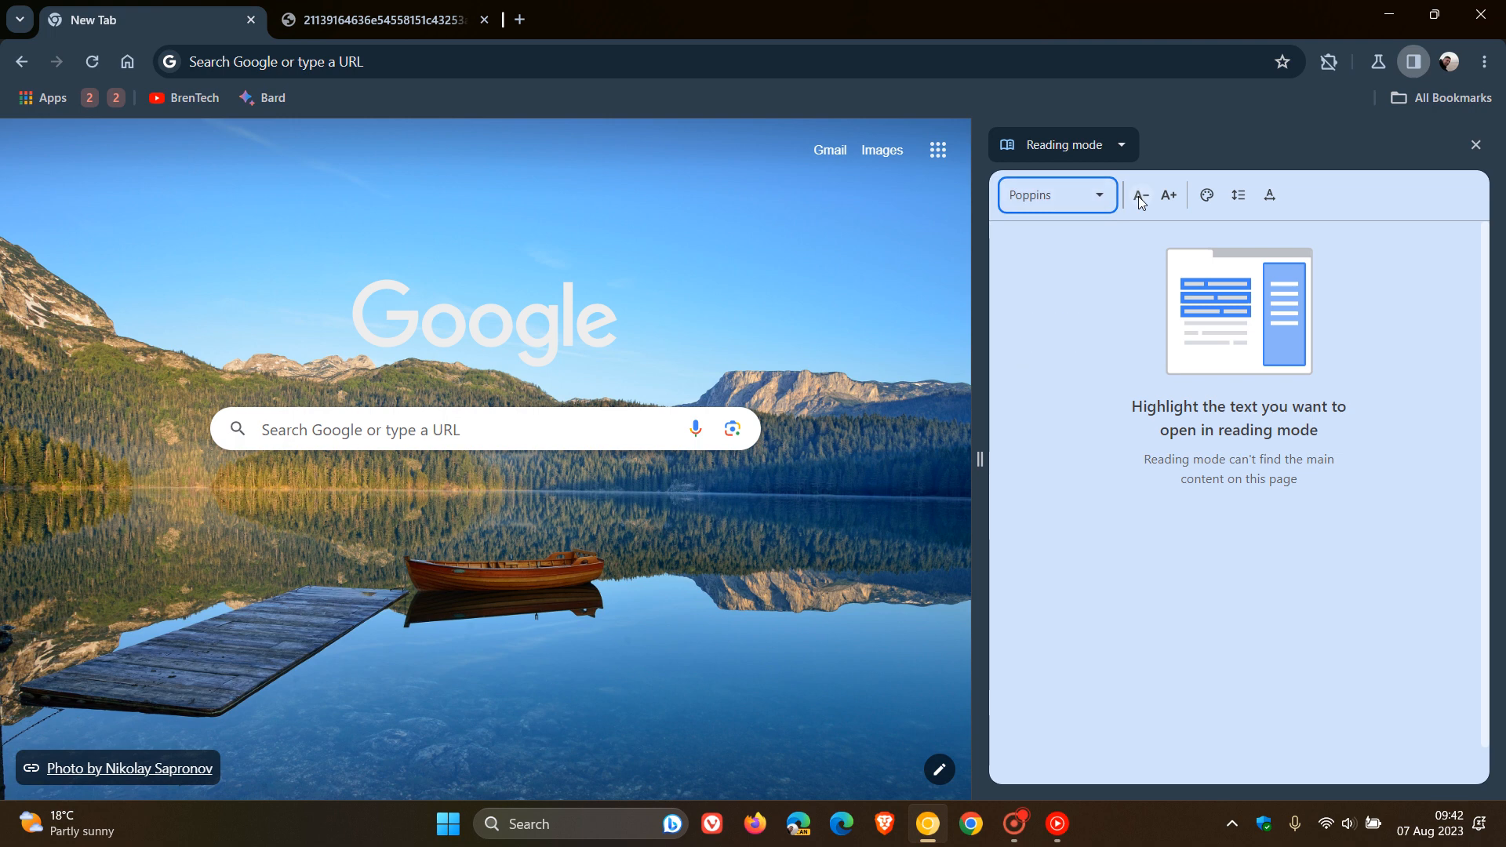
click(1205, 195)
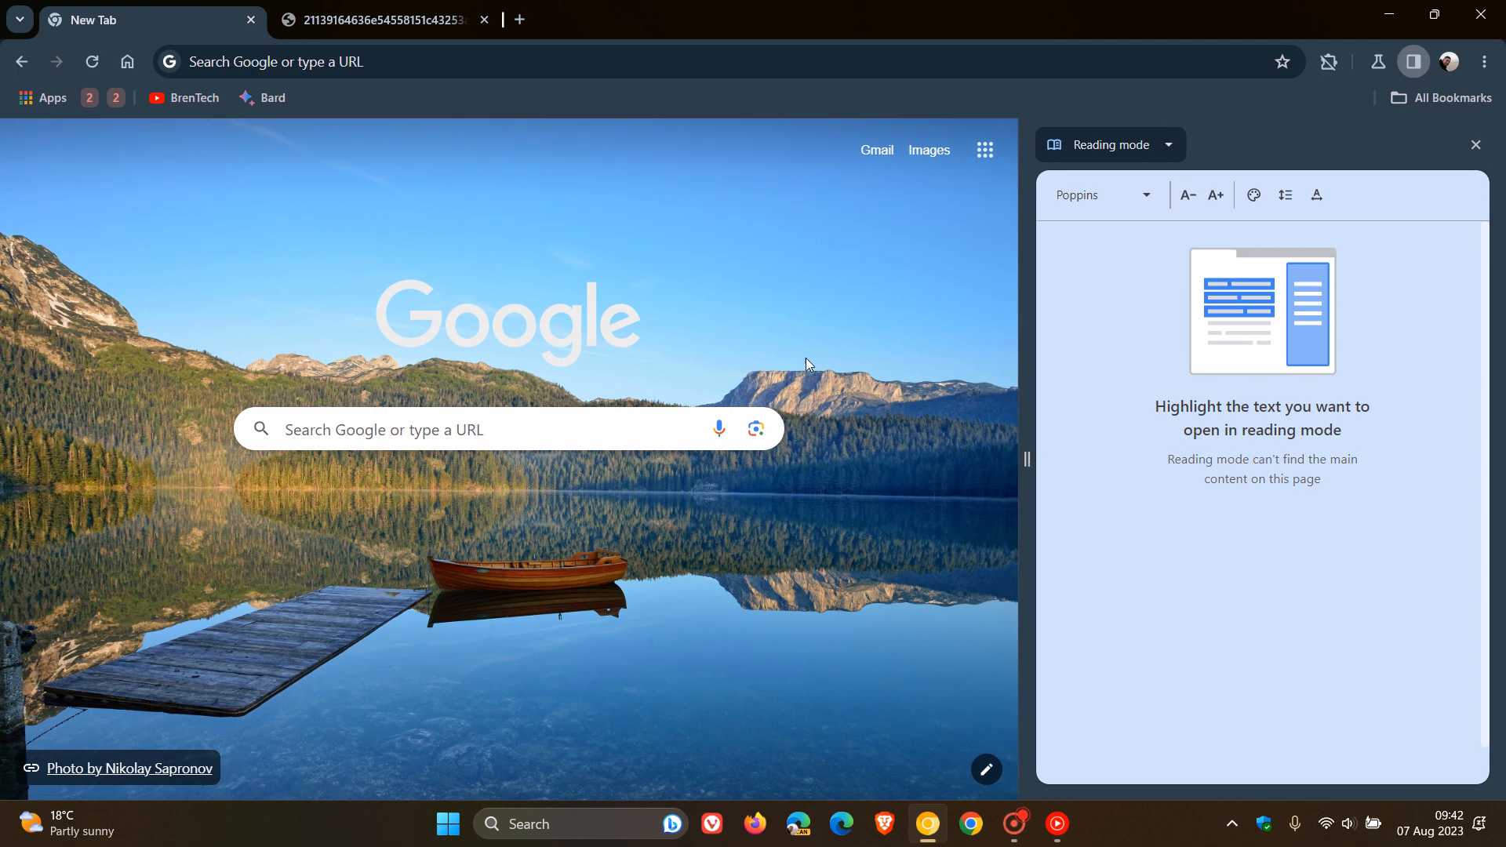
- Switch to the GIF tab and click through the animated preview of the gear-icon settings menu
click(380, 19)
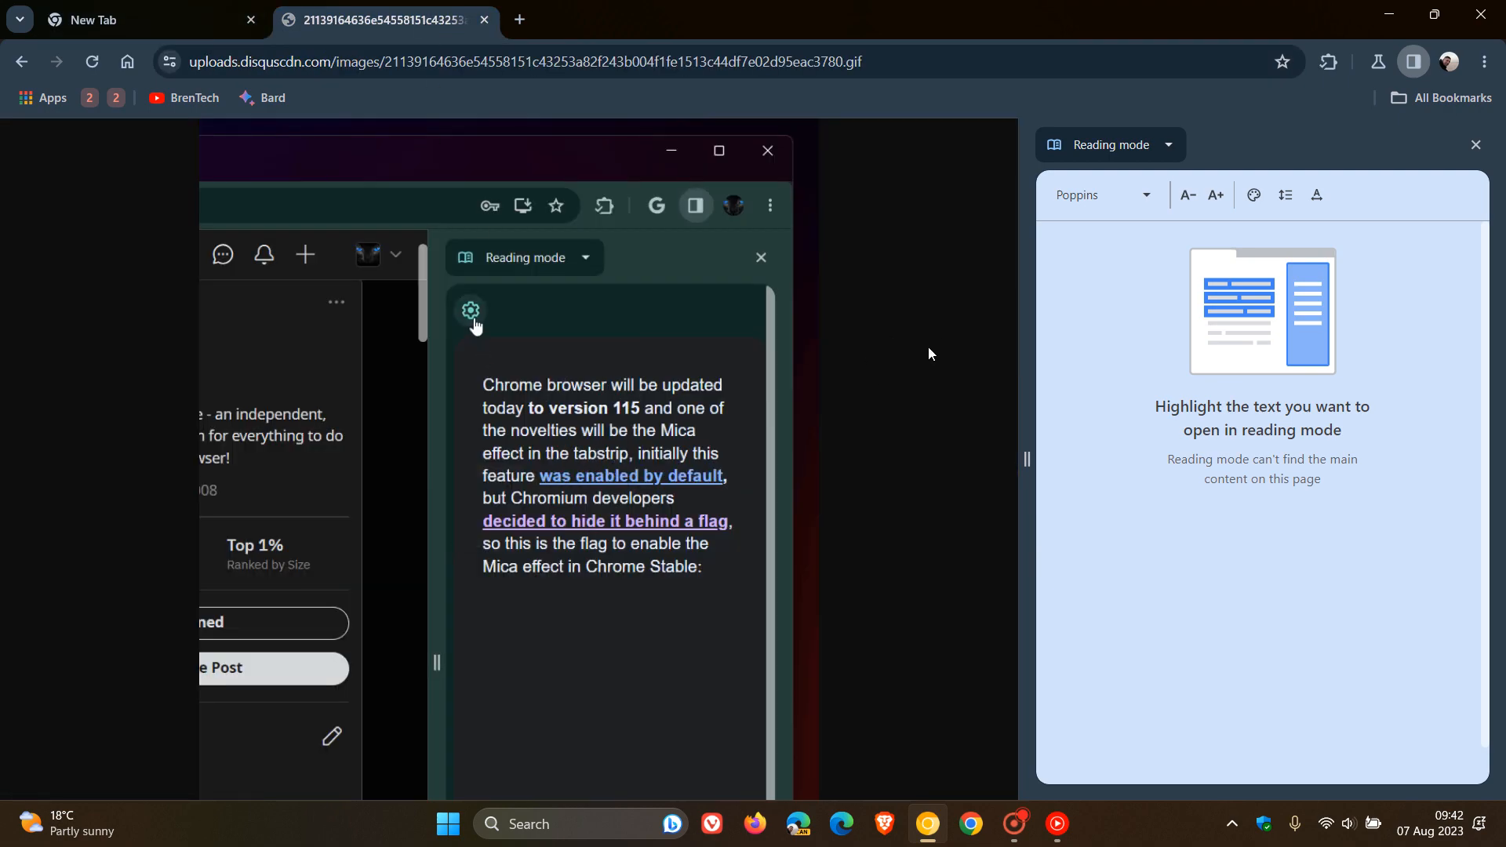
click(471, 310)
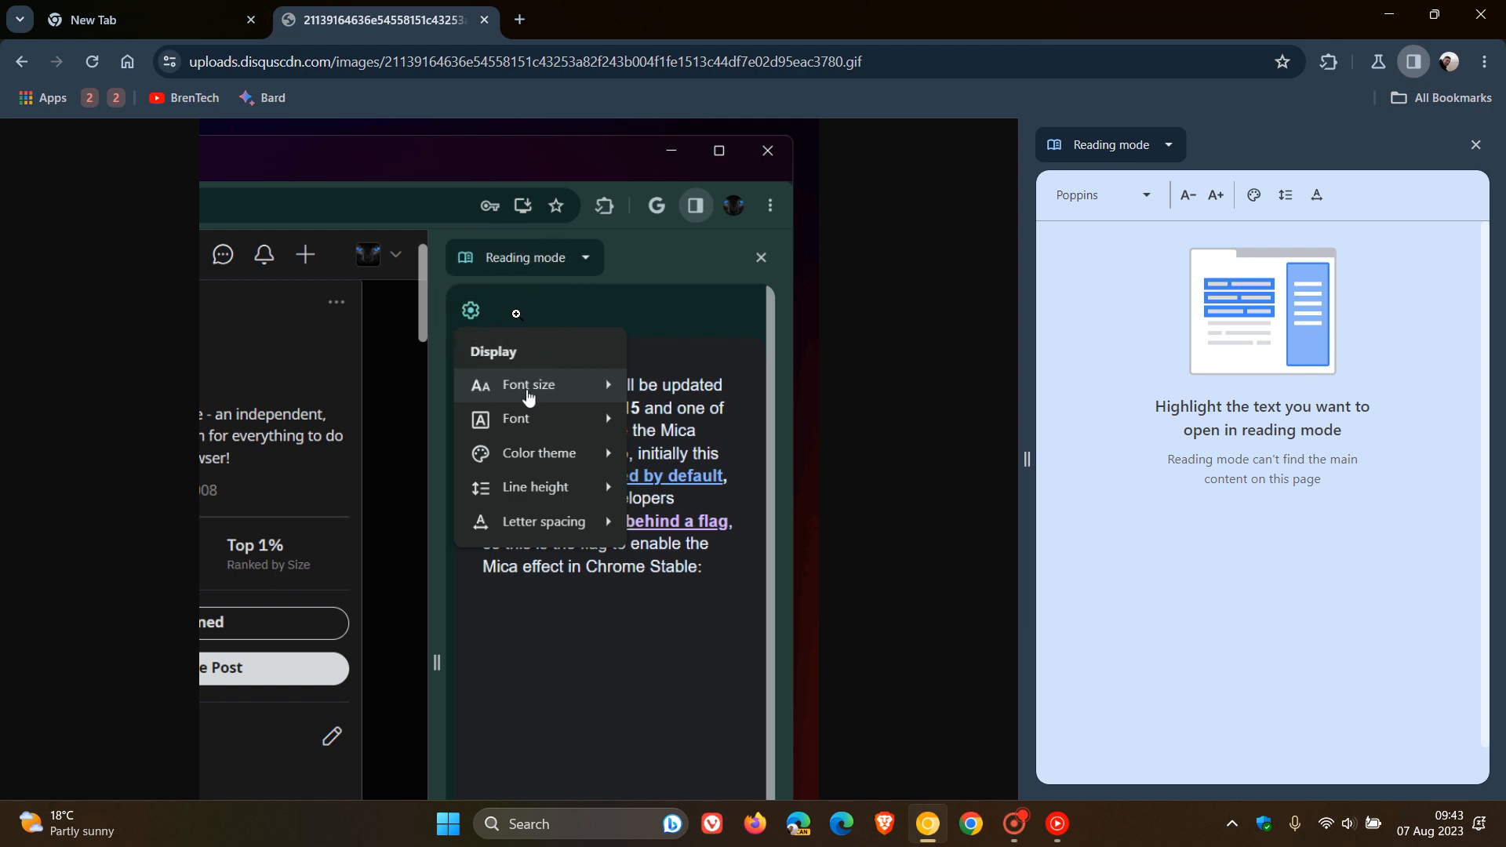
mouse_move(529, 408)
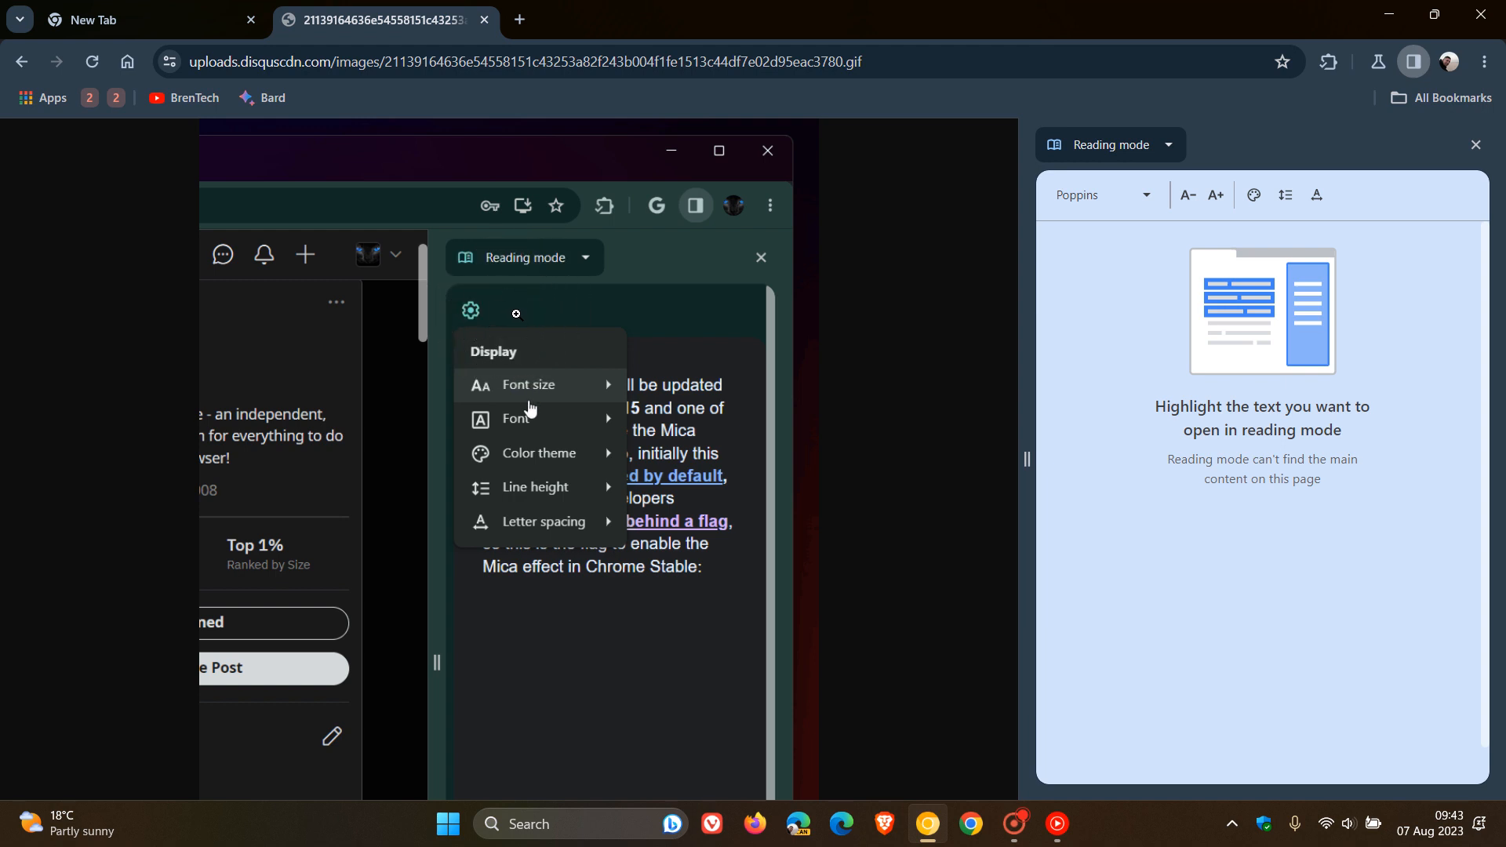
click(516, 417)
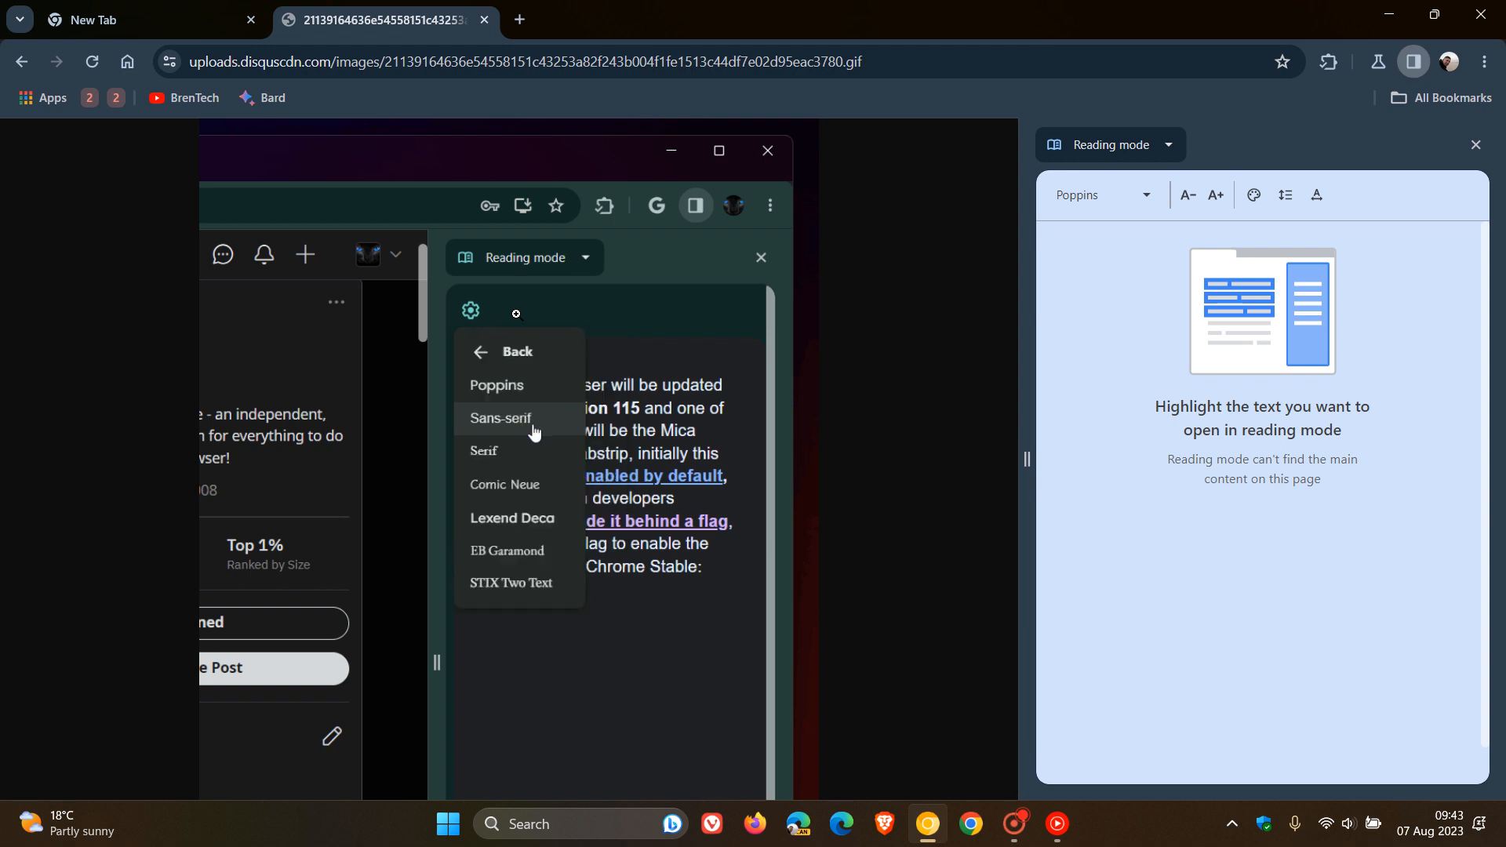
click(504, 351)
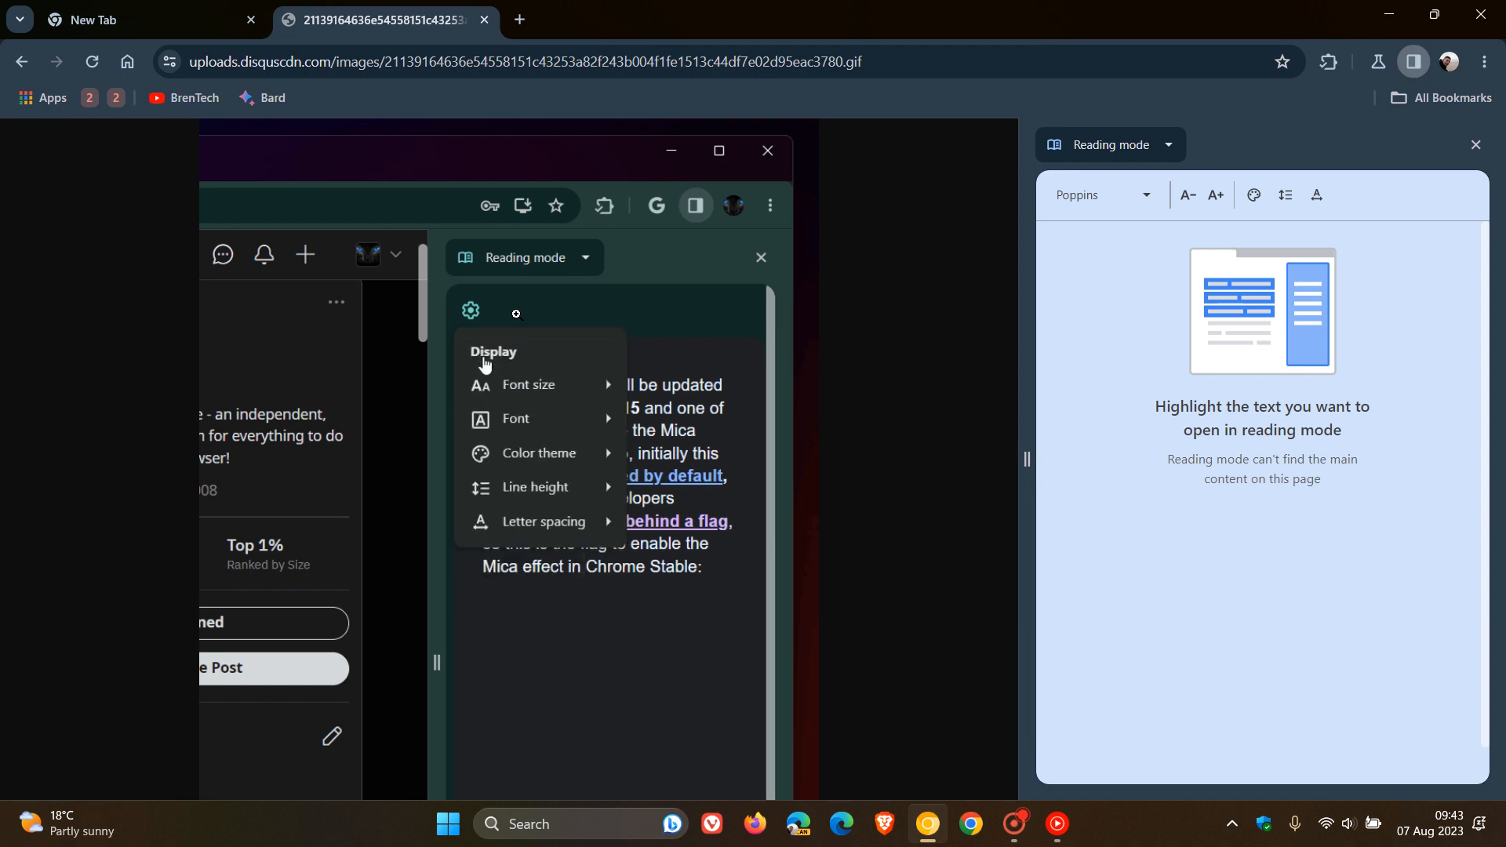
mouse_move(537, 452)
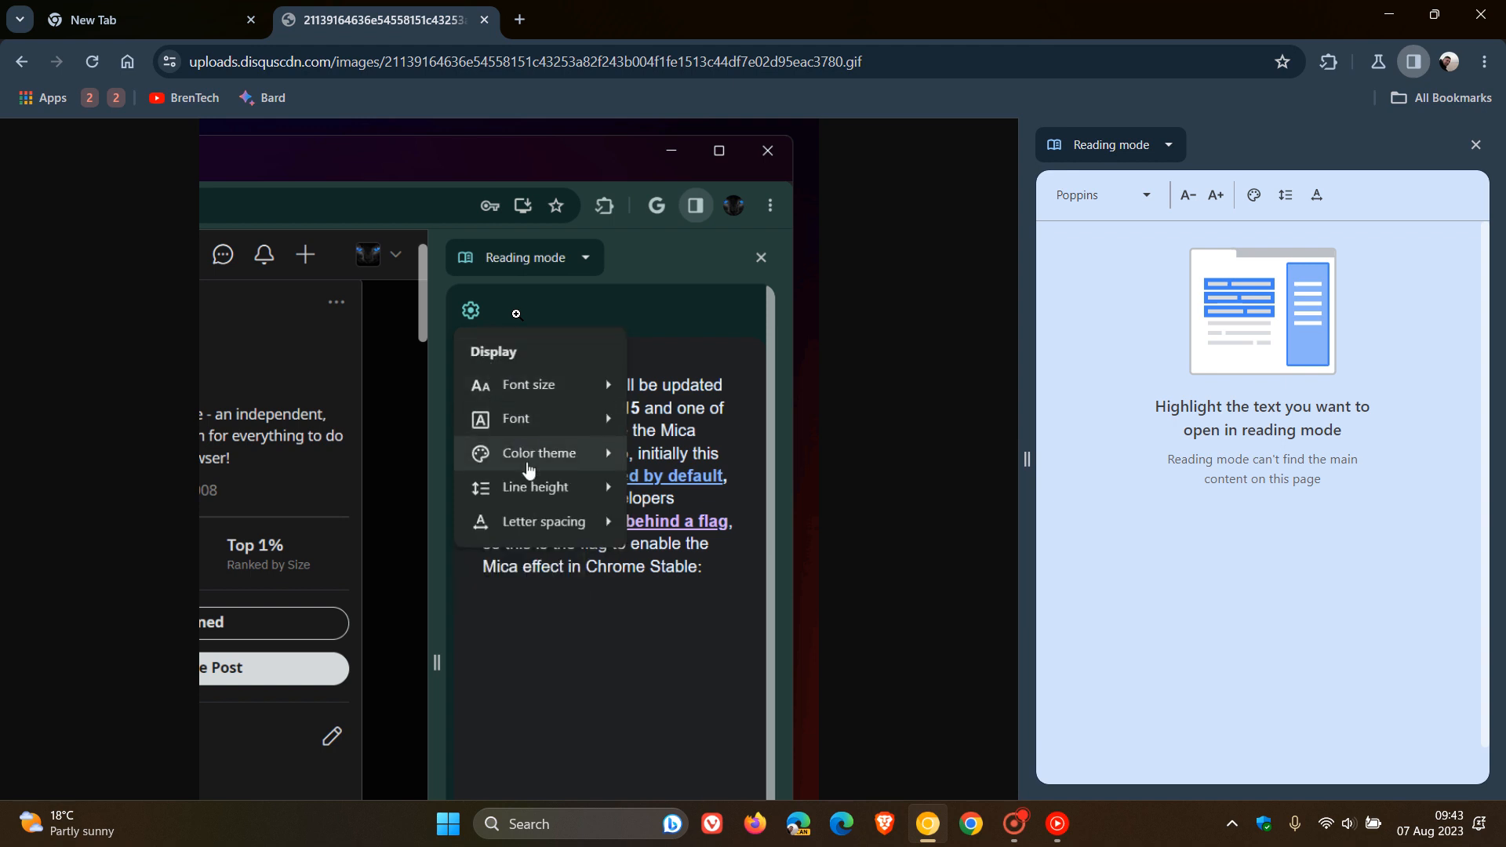
click(538, 452)
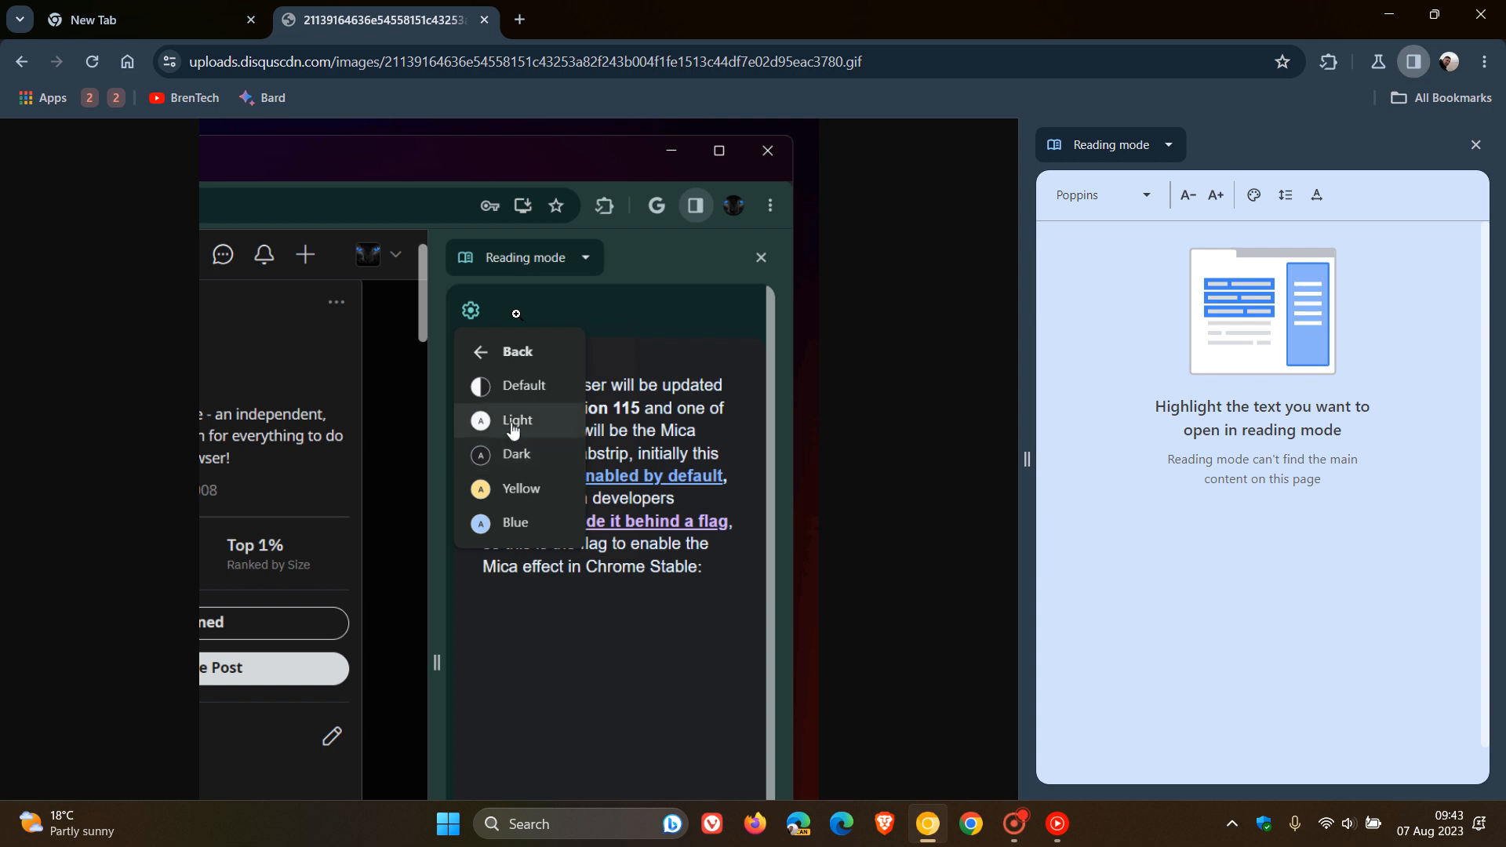
click(516, 351)
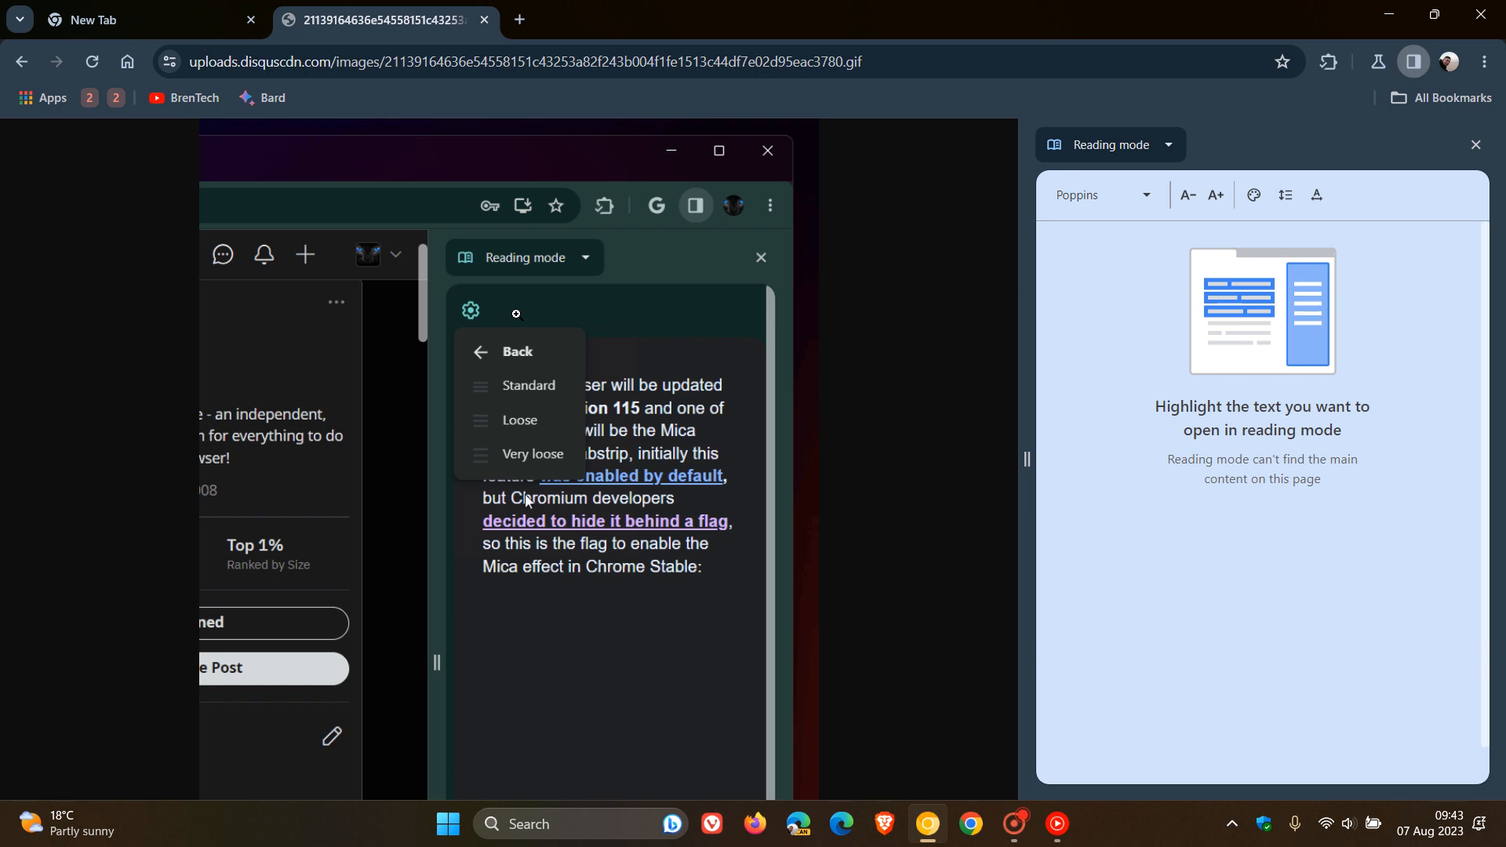
mouse_move(491, 368)
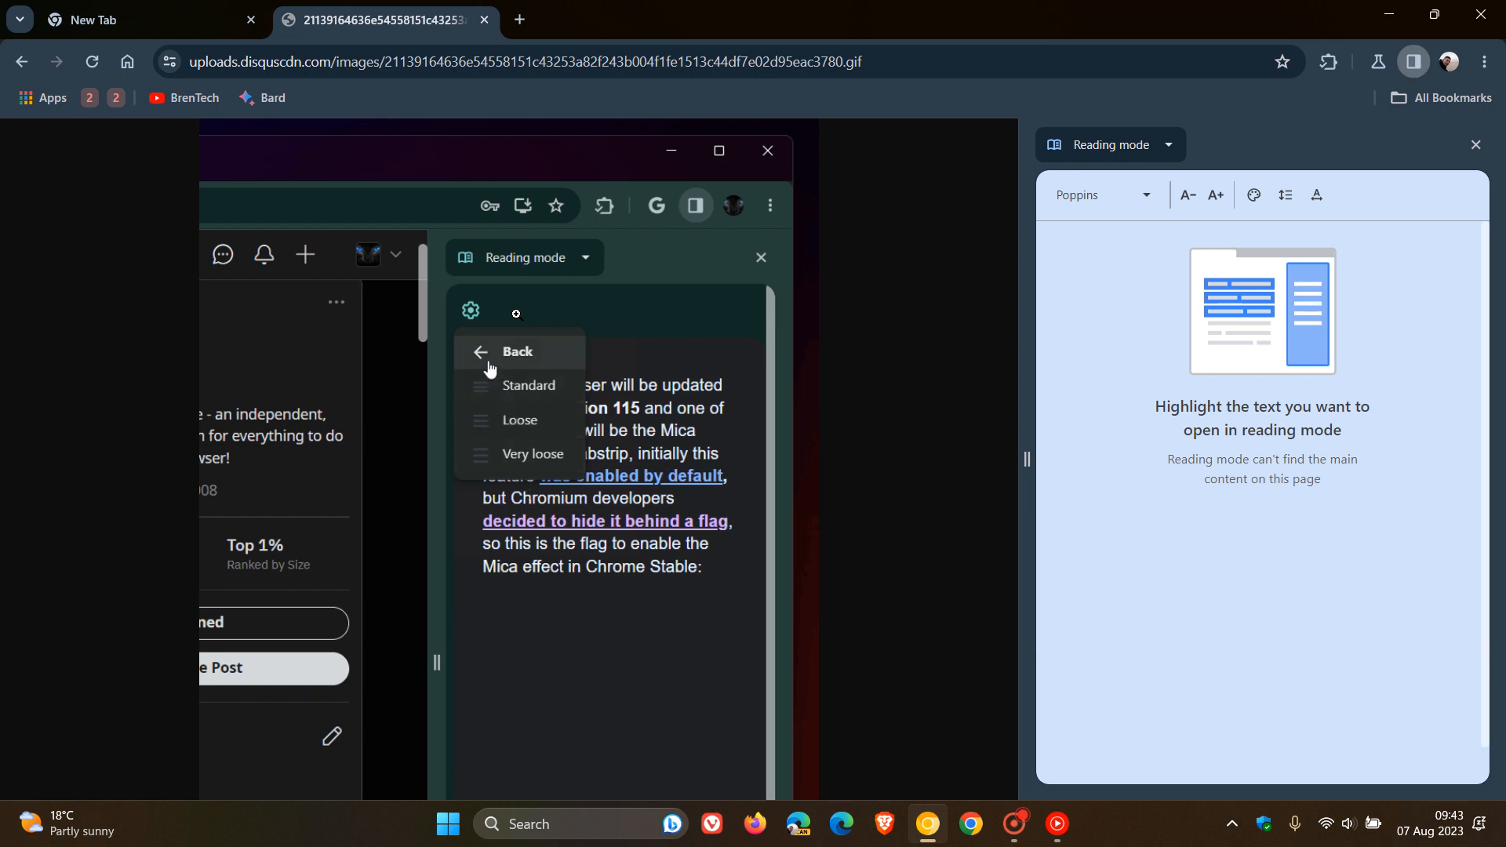
click(516, 350)
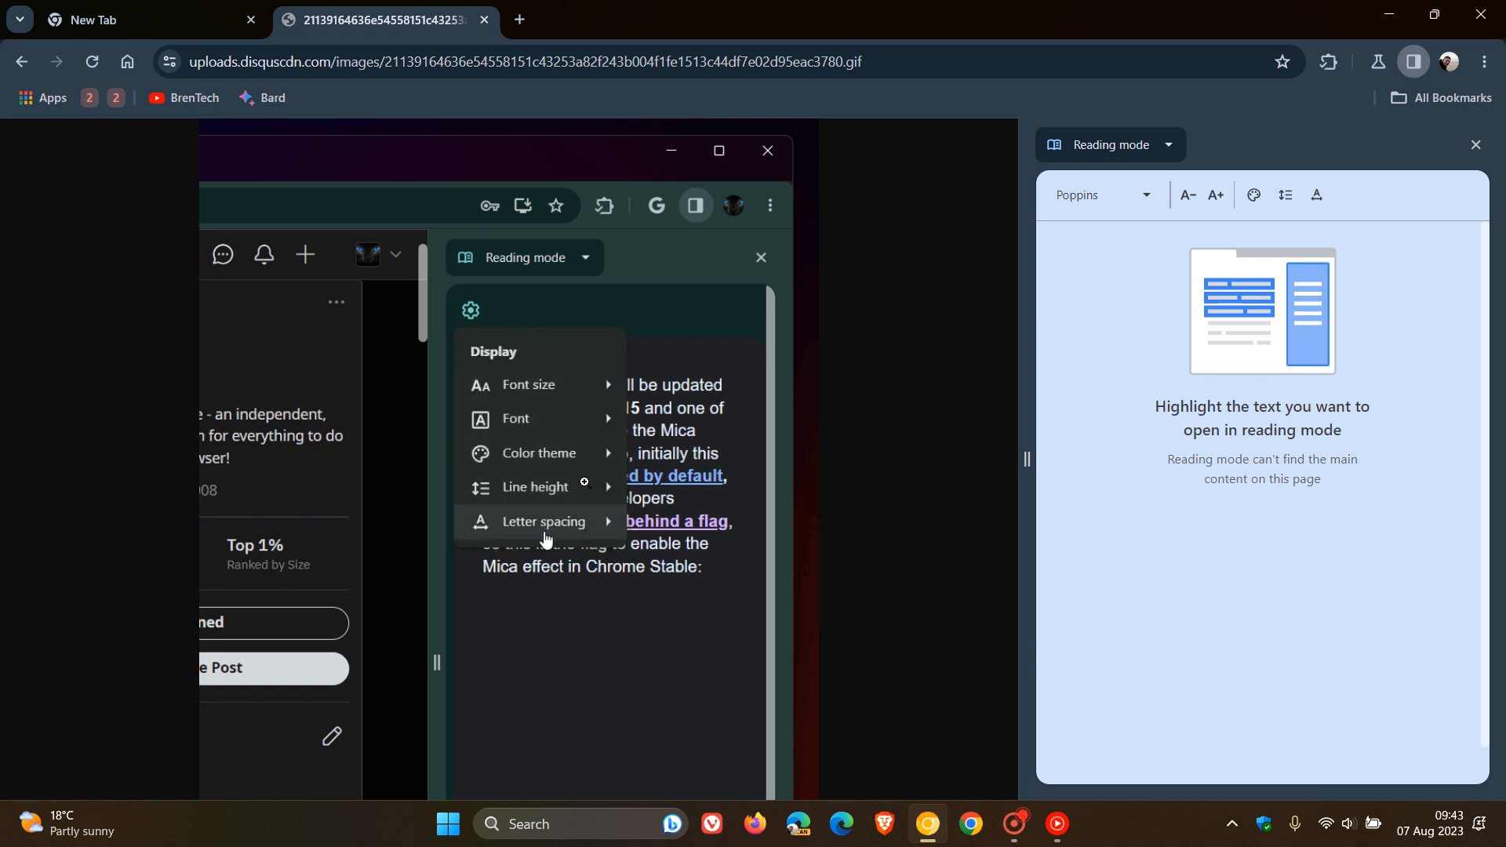
click(543, 521)
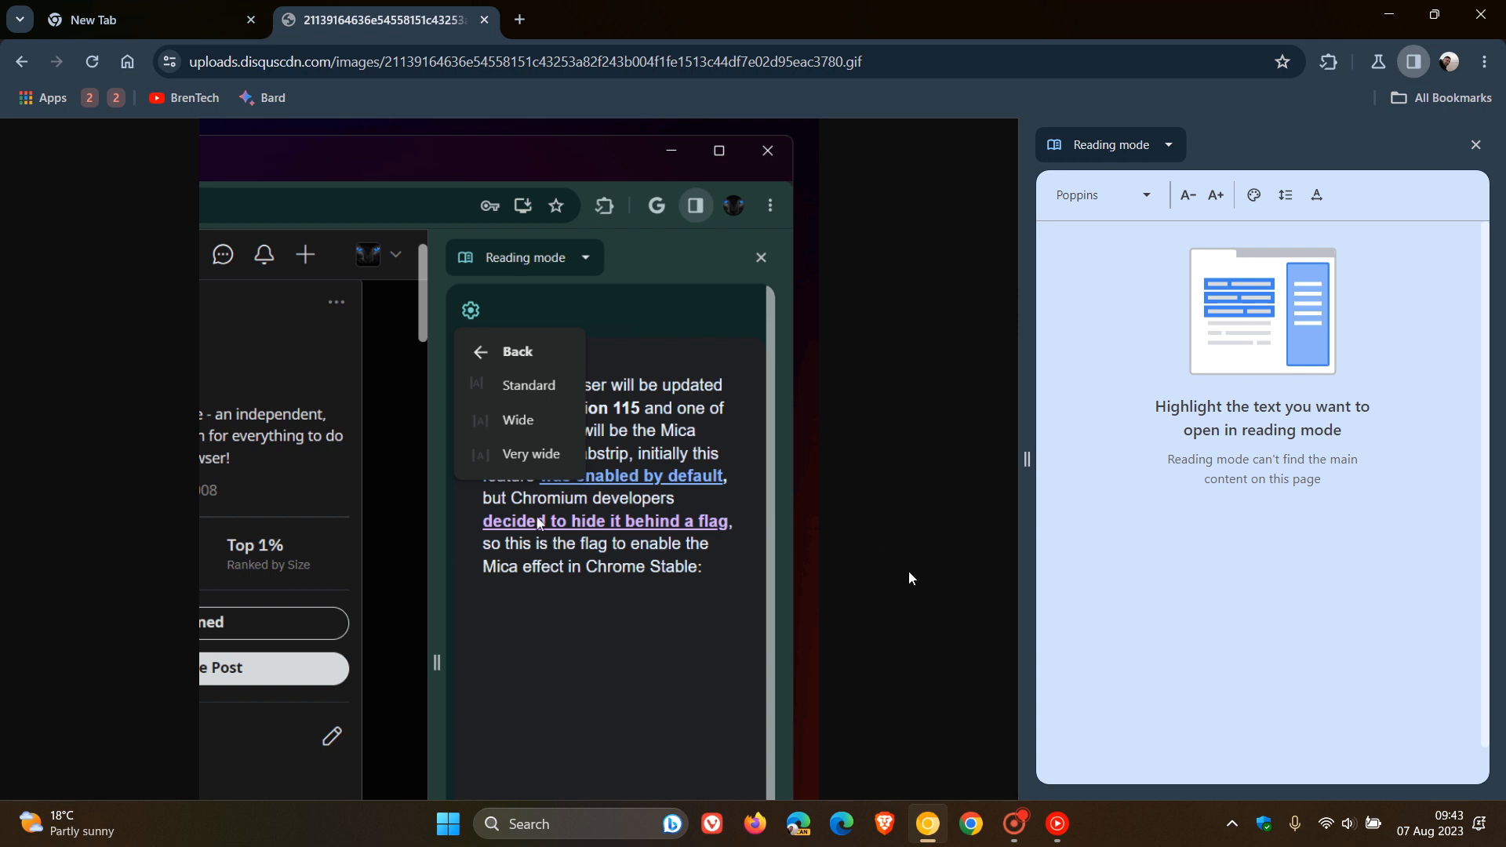
click(516, 351)
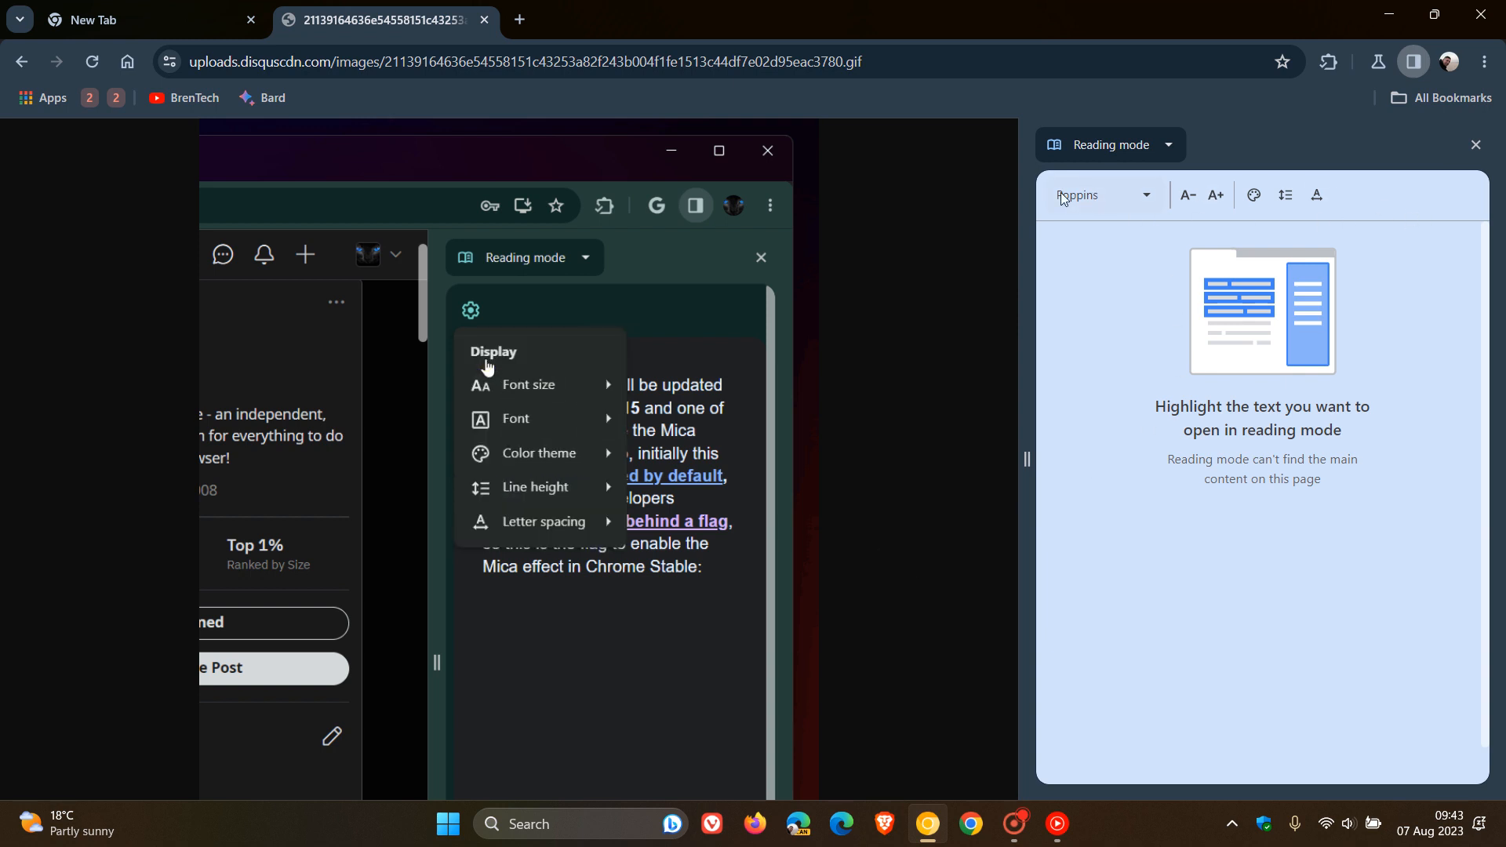
mouse_move(1103, 196)
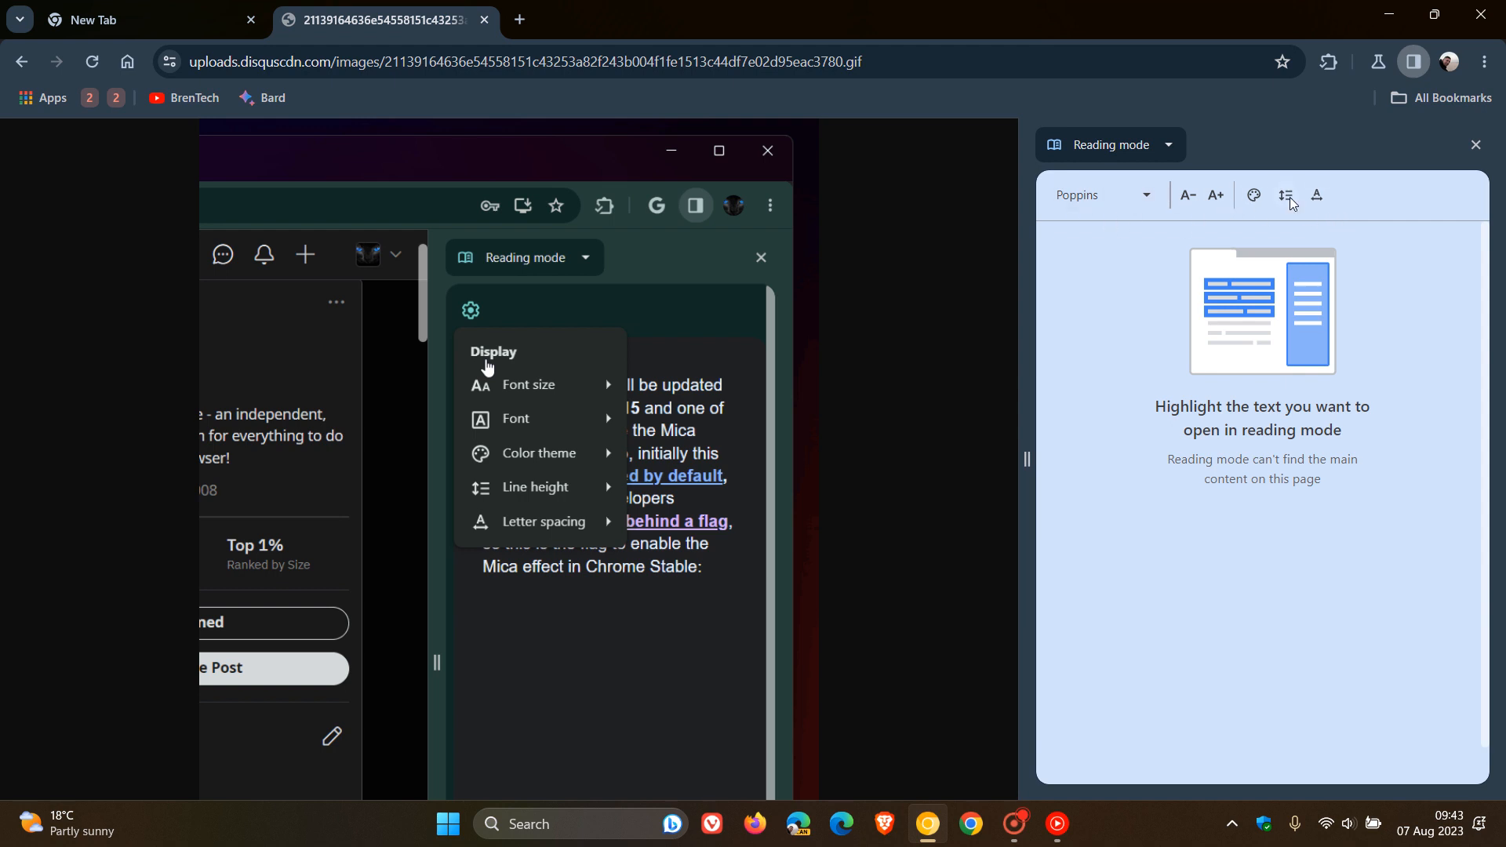
mouse_move(1098, 344)
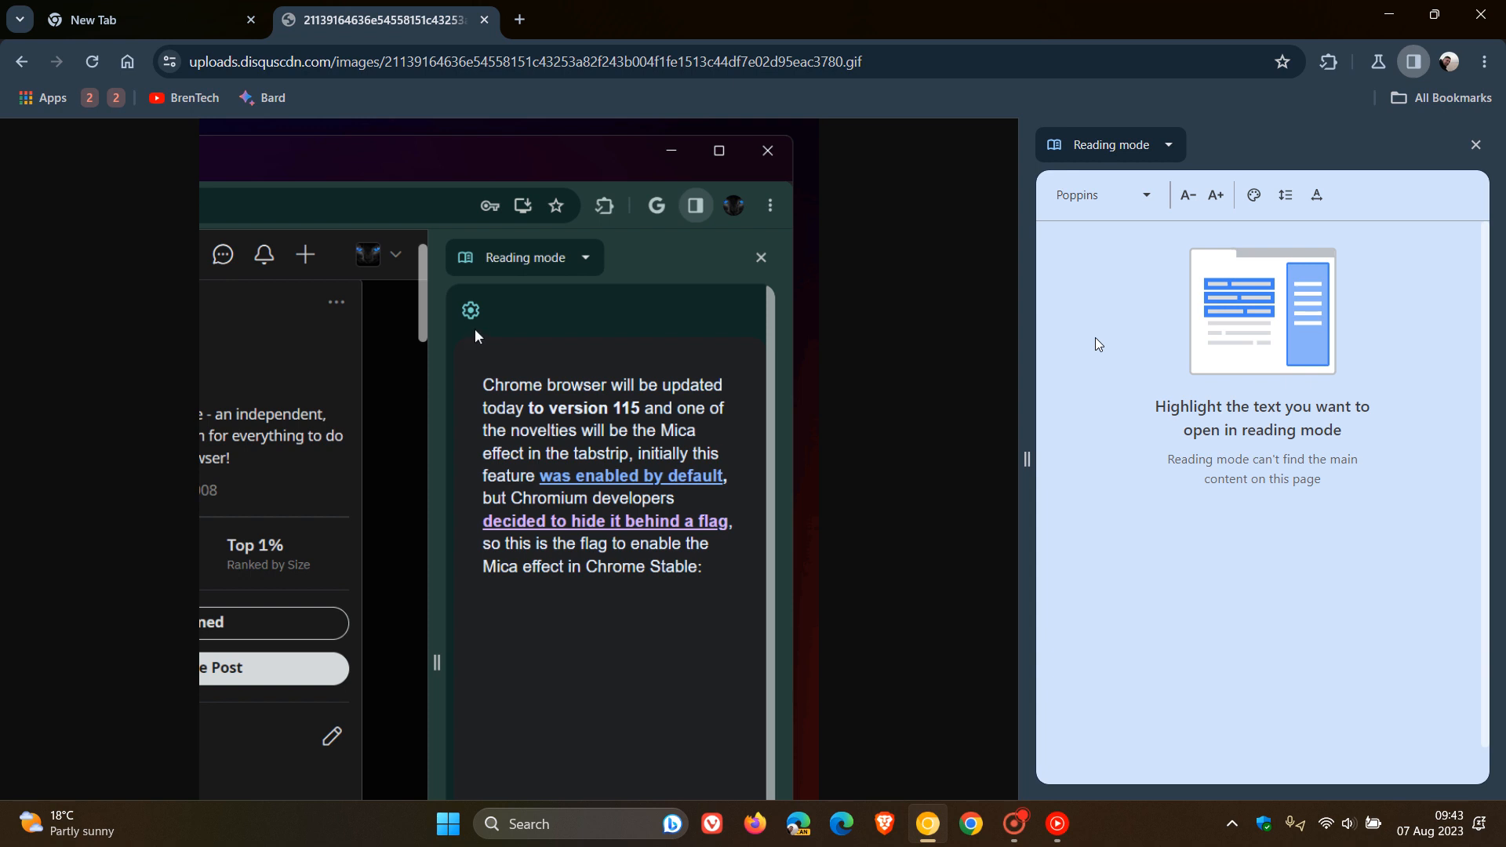
- Replay the settings-menu preview, then close the Reading mode side panel so the GIF fills the page
click(469, 310)
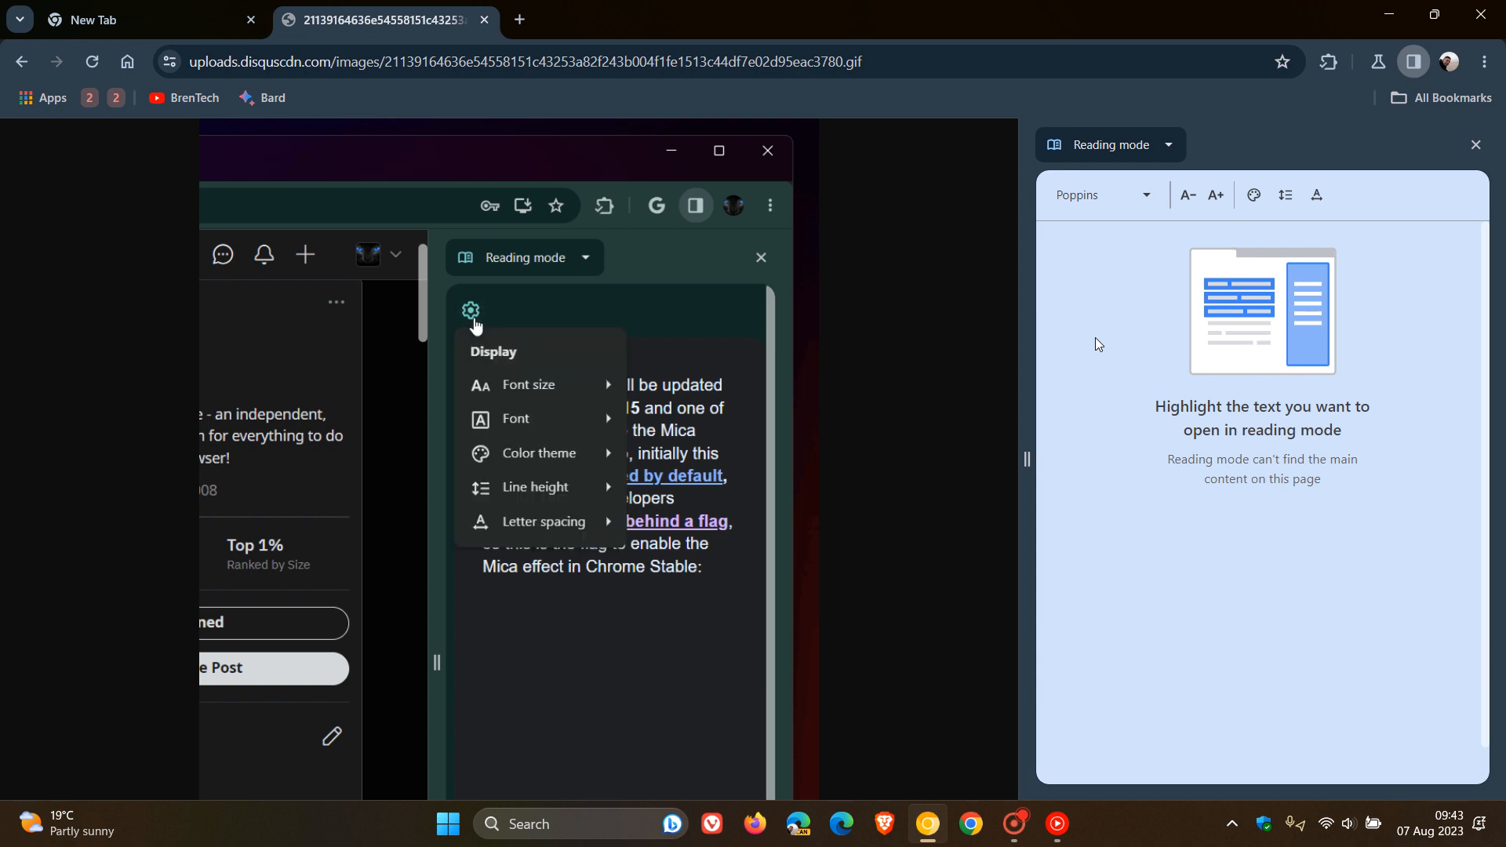
mouse_move(527, 390)
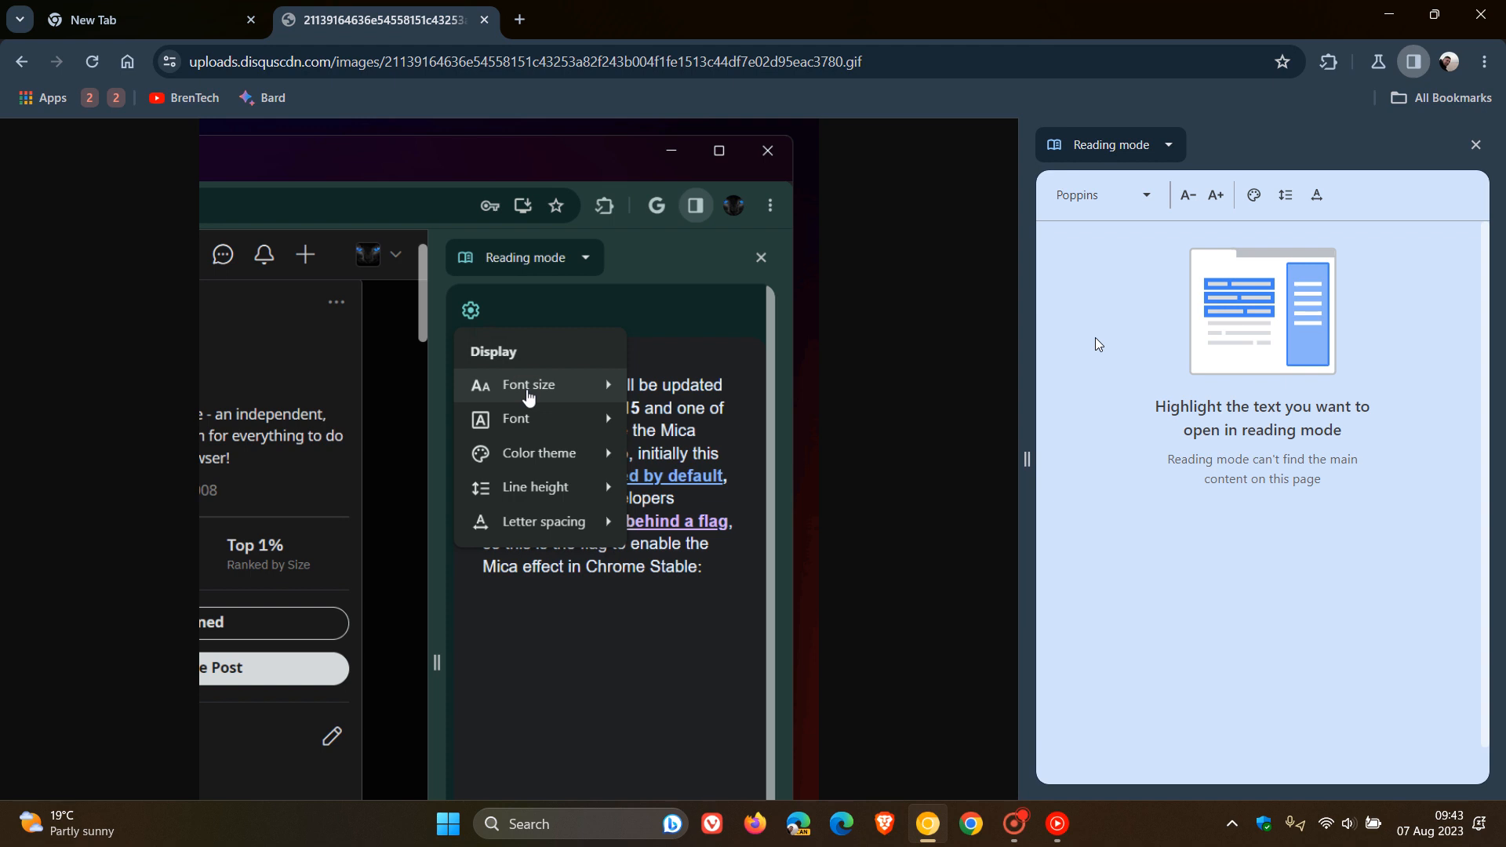
mouse_move(534, 431)
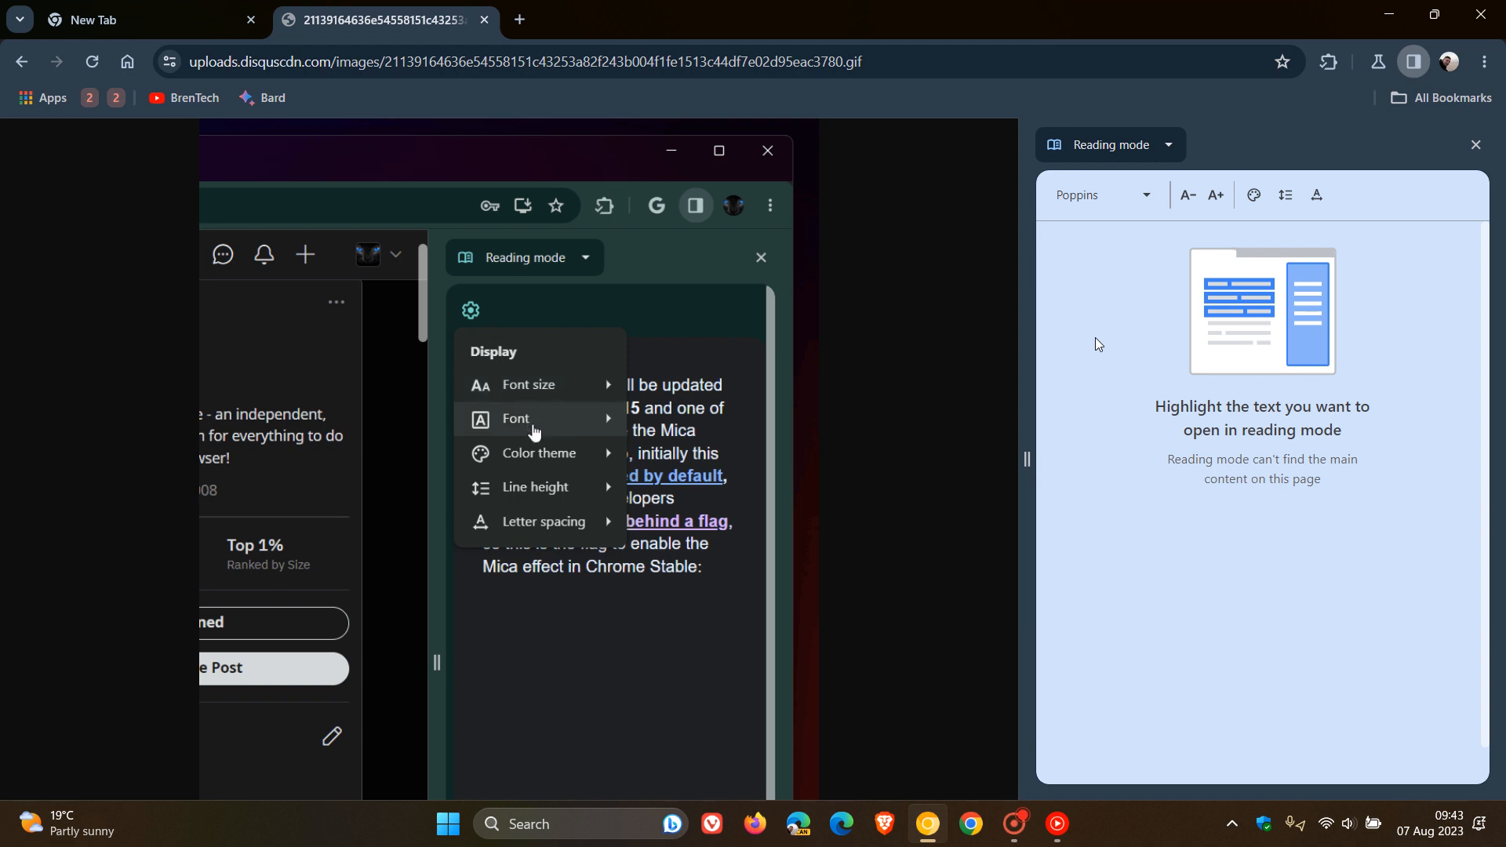
click(516, 418)
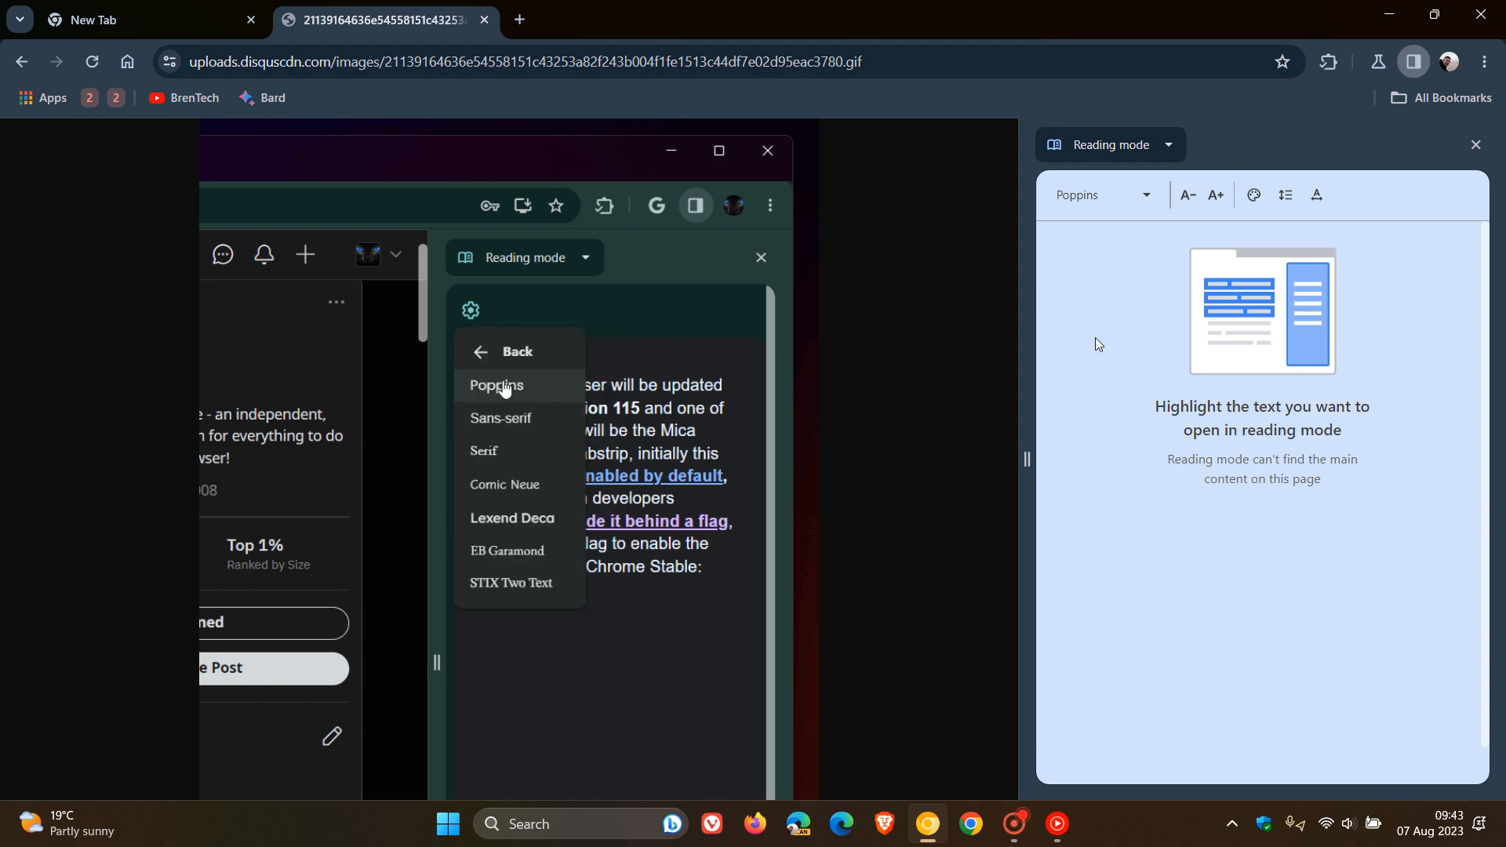
click(504, 352)
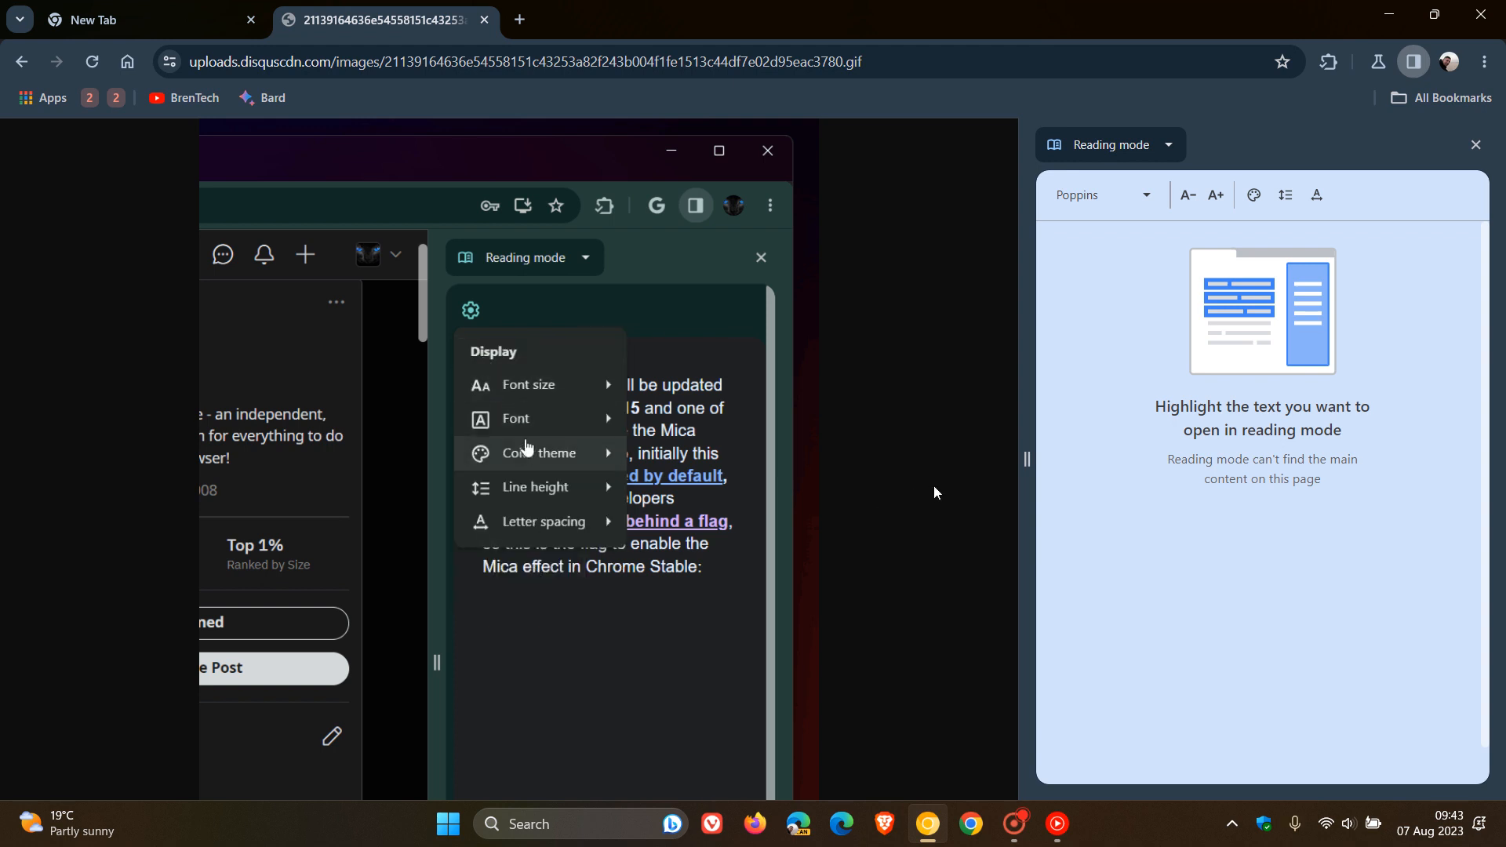
click(543, 452)
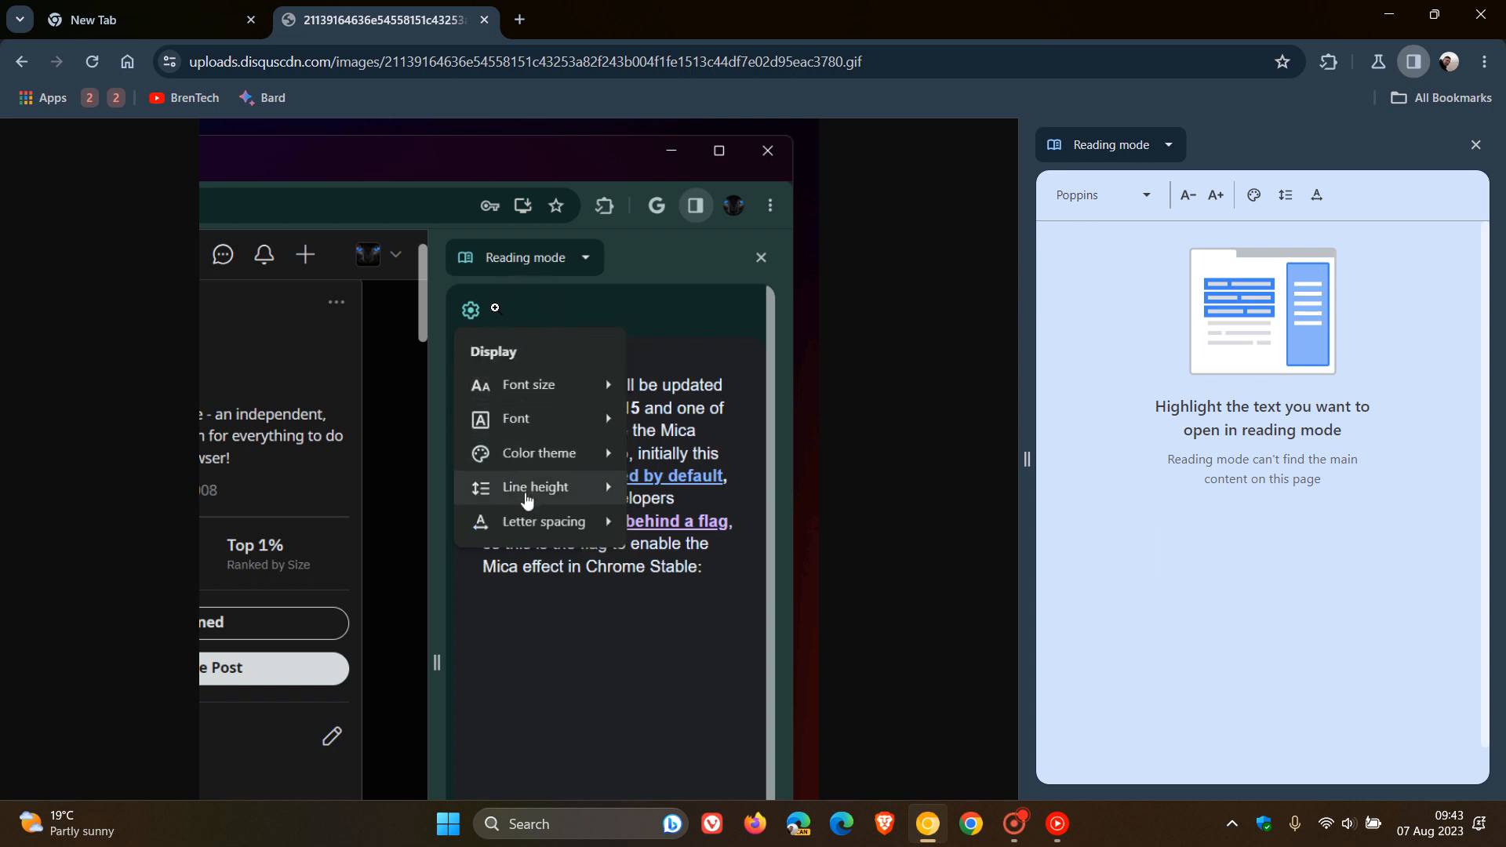
click(534, 486)
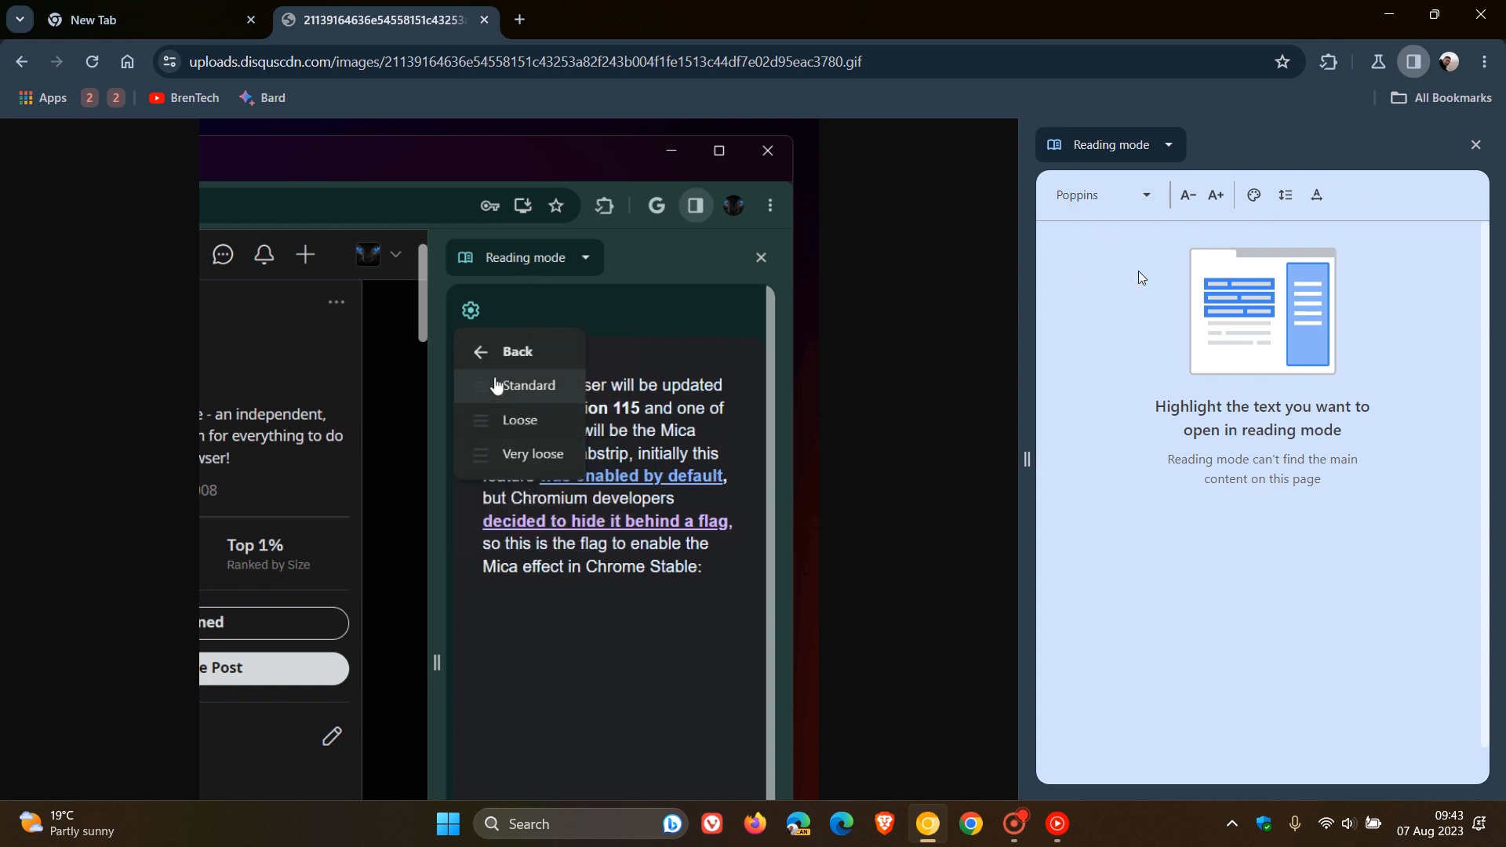
click(517, 351)
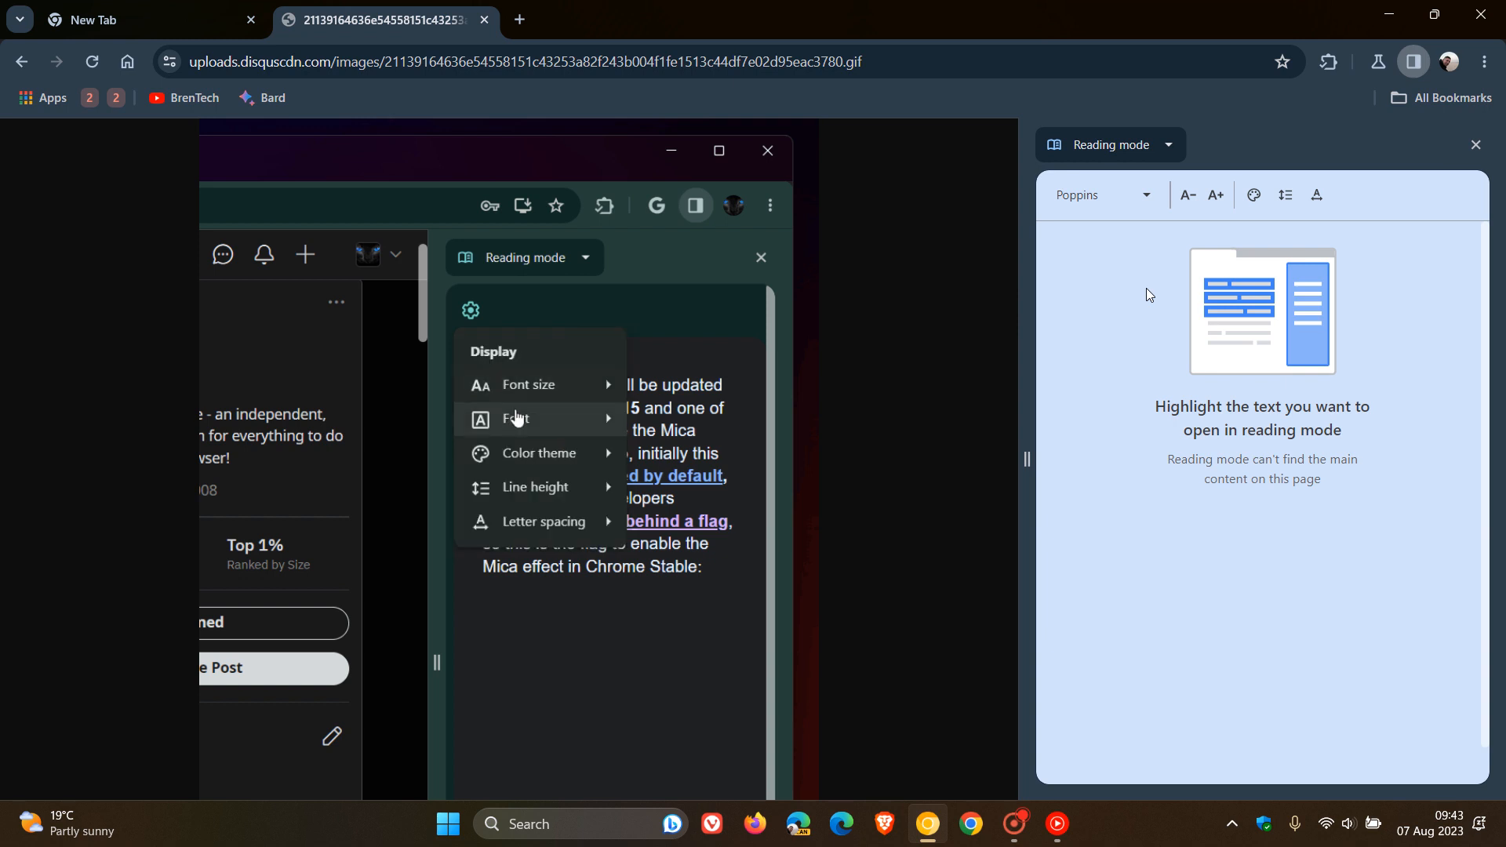
click(516, 418)
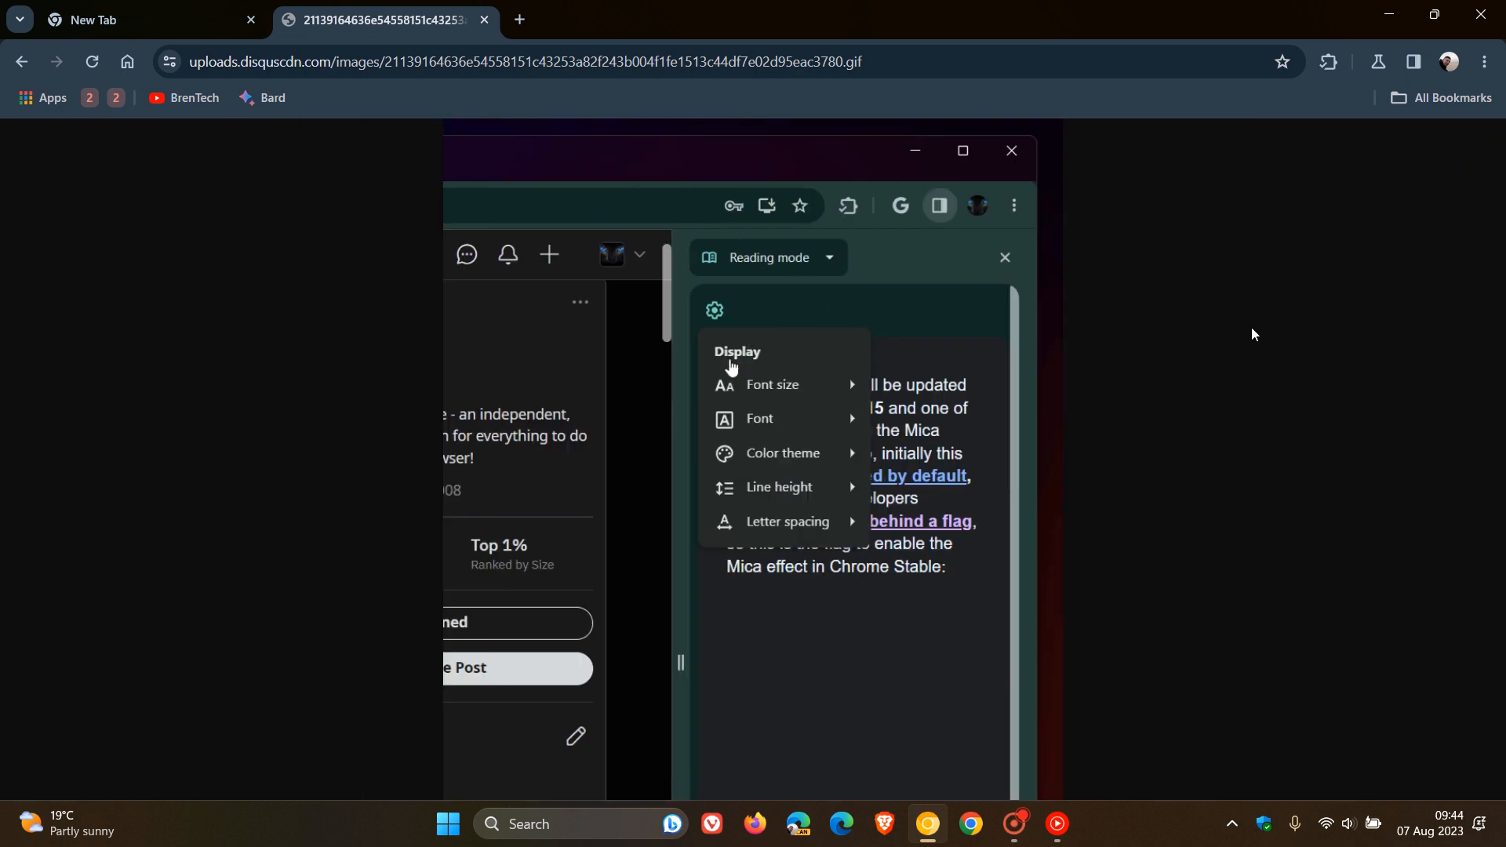
mouse_move(1230, 367)
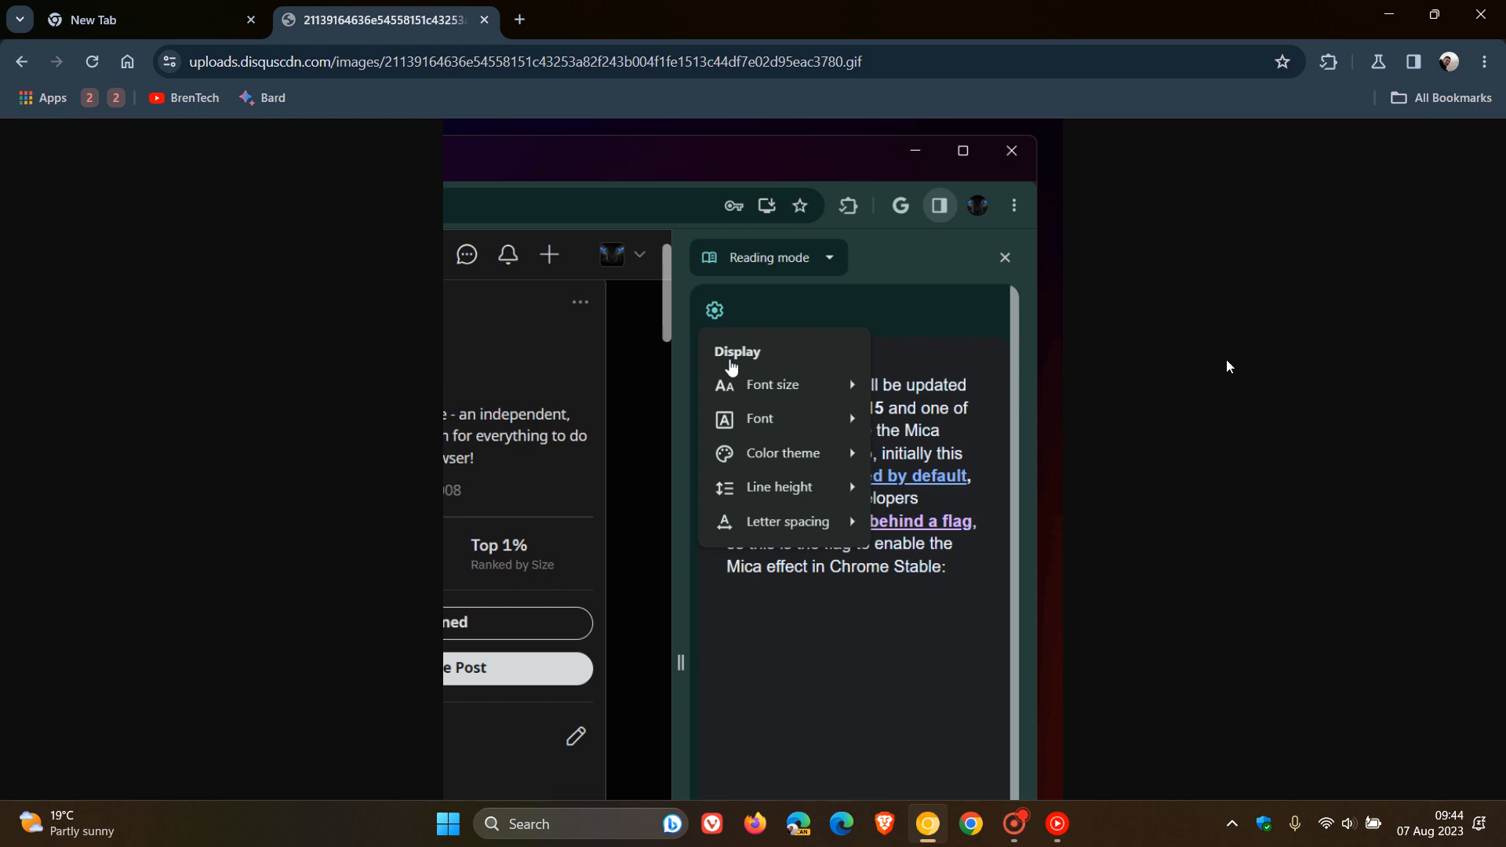
- Bring the New Tab page back in front of the GIF preview tab
click(716, 309)
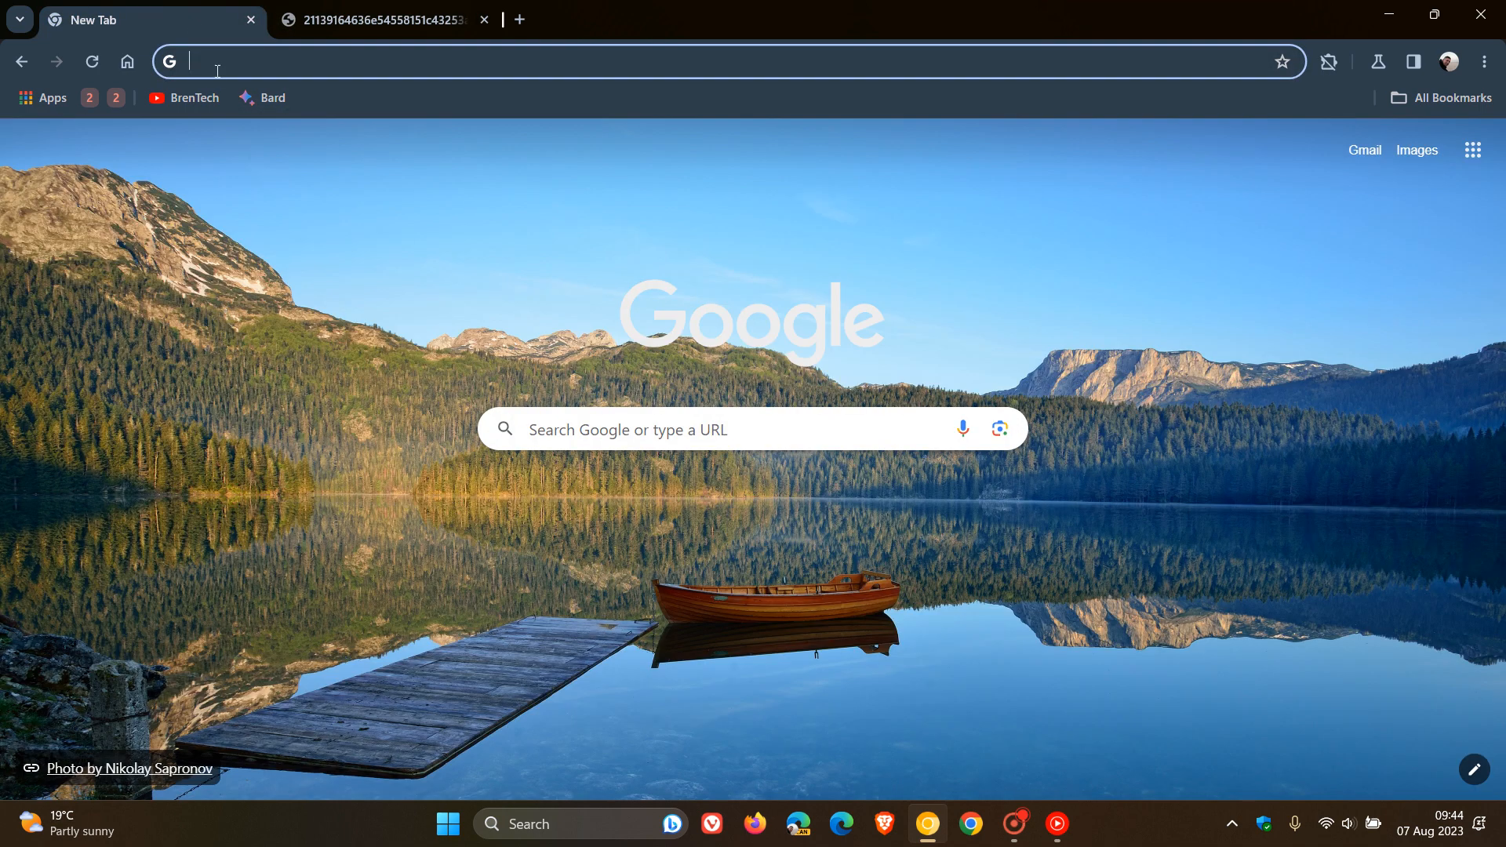
mouse_move(1053, 242)
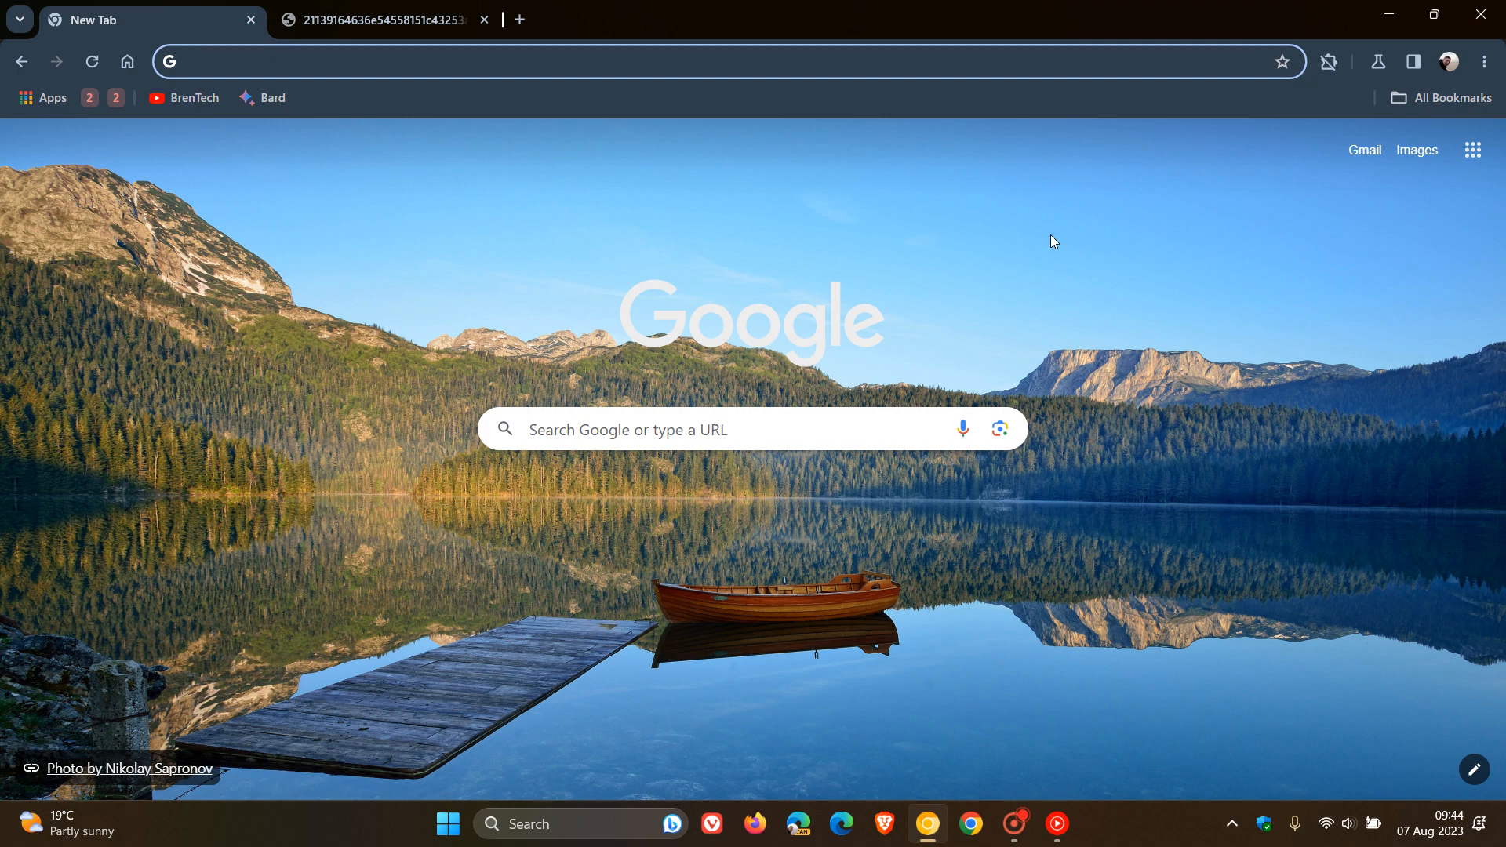
mouse_move(805, 203)
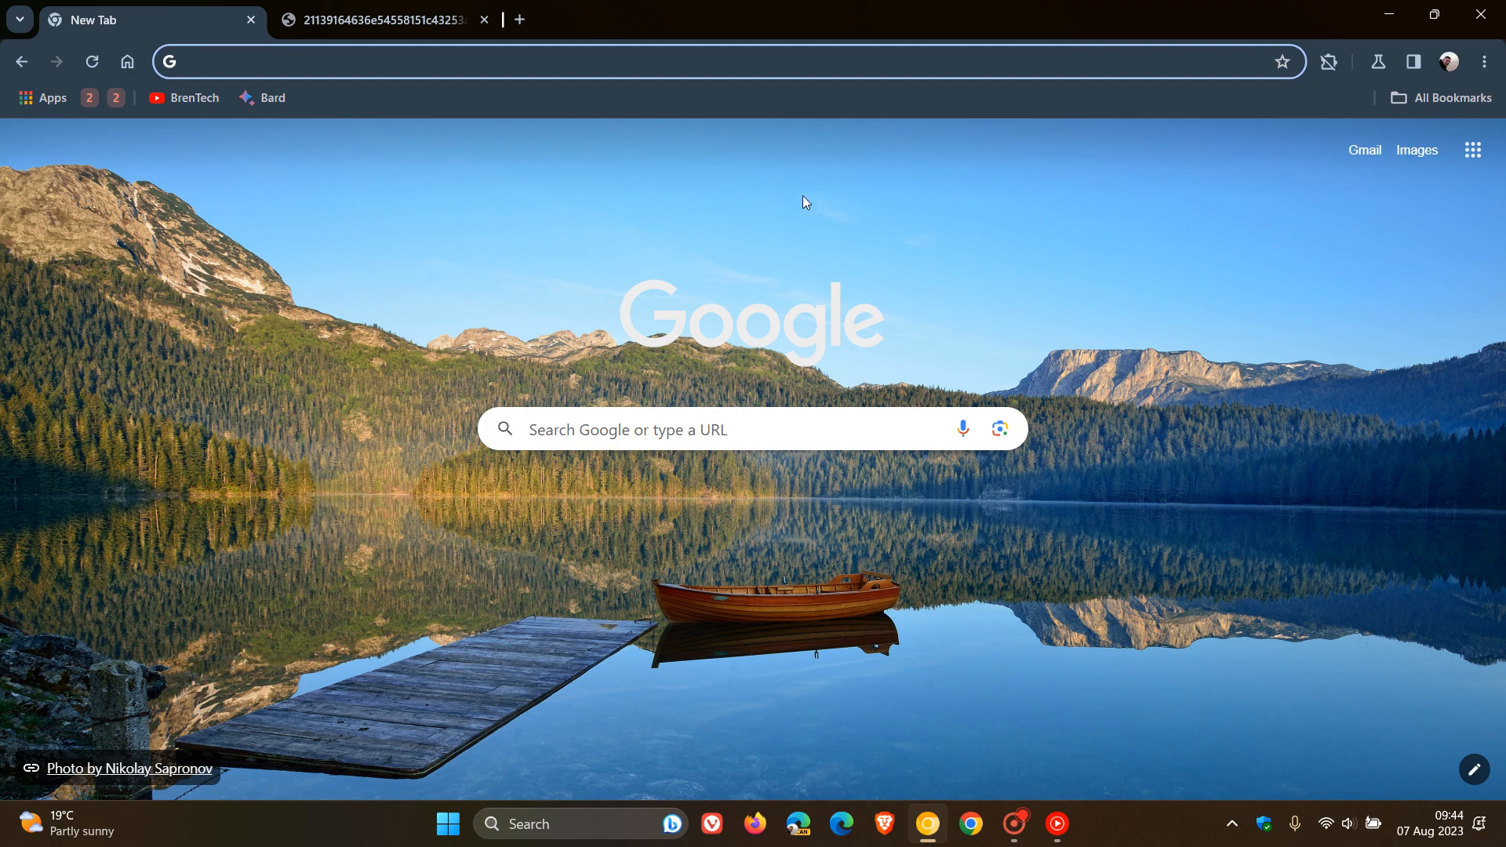